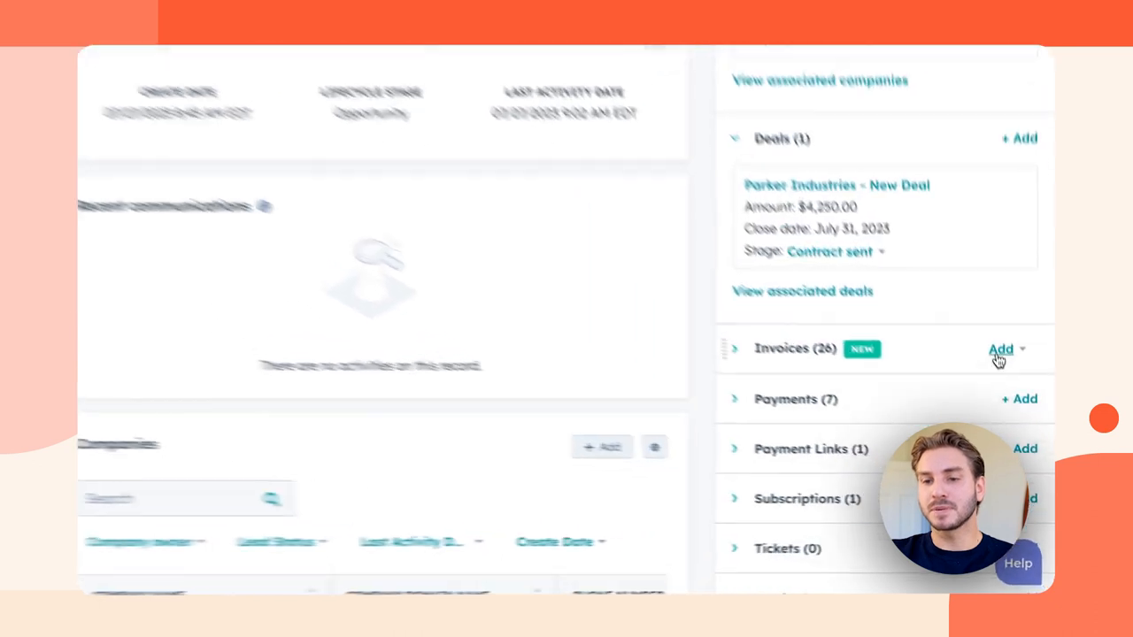
{"action": "left_click", "coordinate": [1000, 349]}
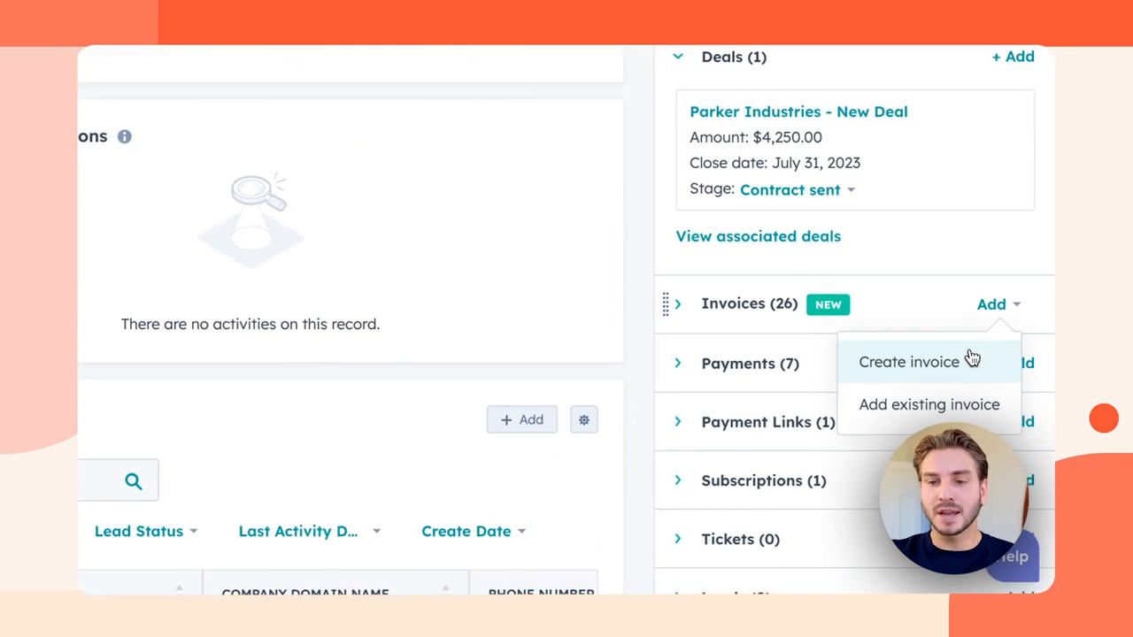
{"action": "left_click", "coordinate": [908, 361]}
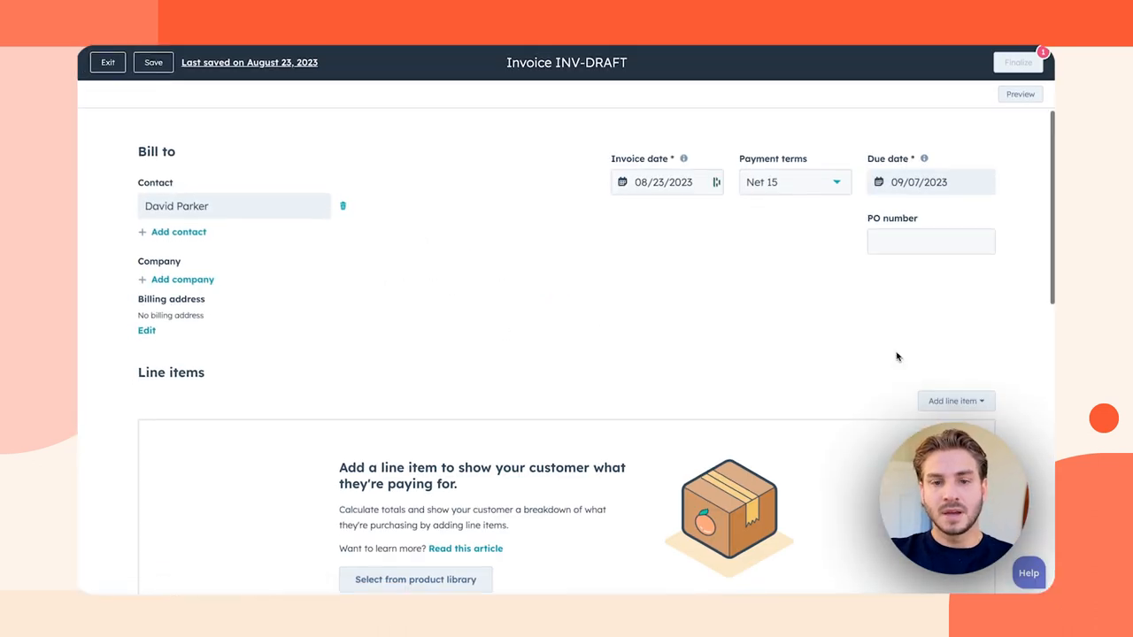
{"action": "scroll", "scroll_direction": "down", "scroll_amount": 3}
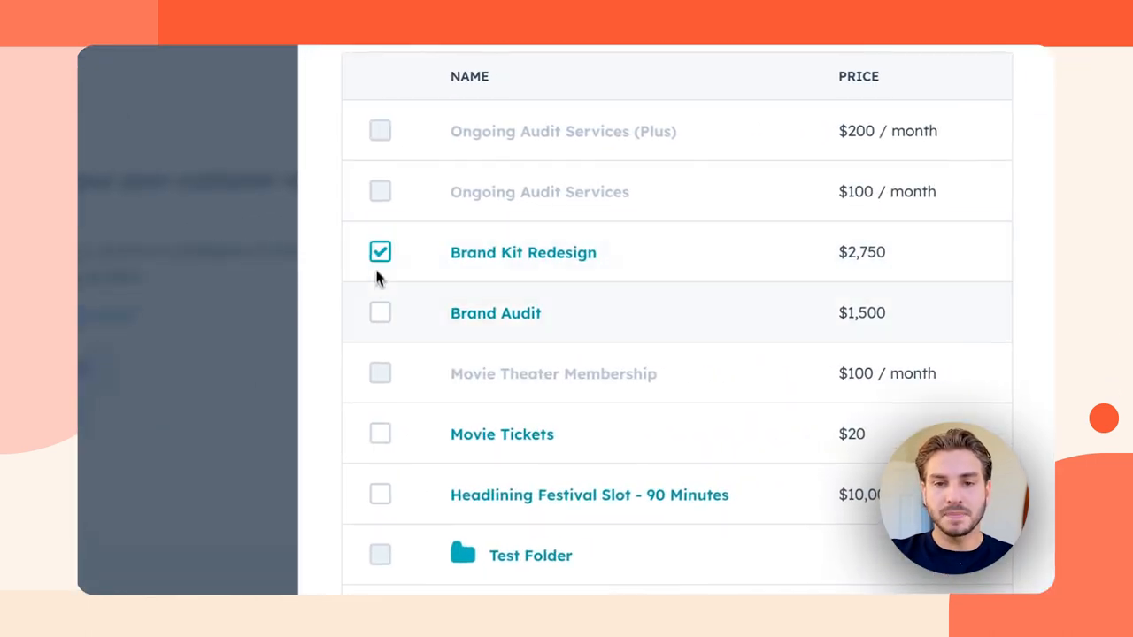
{"action": "left_click", "coordinate": [381, 312]}
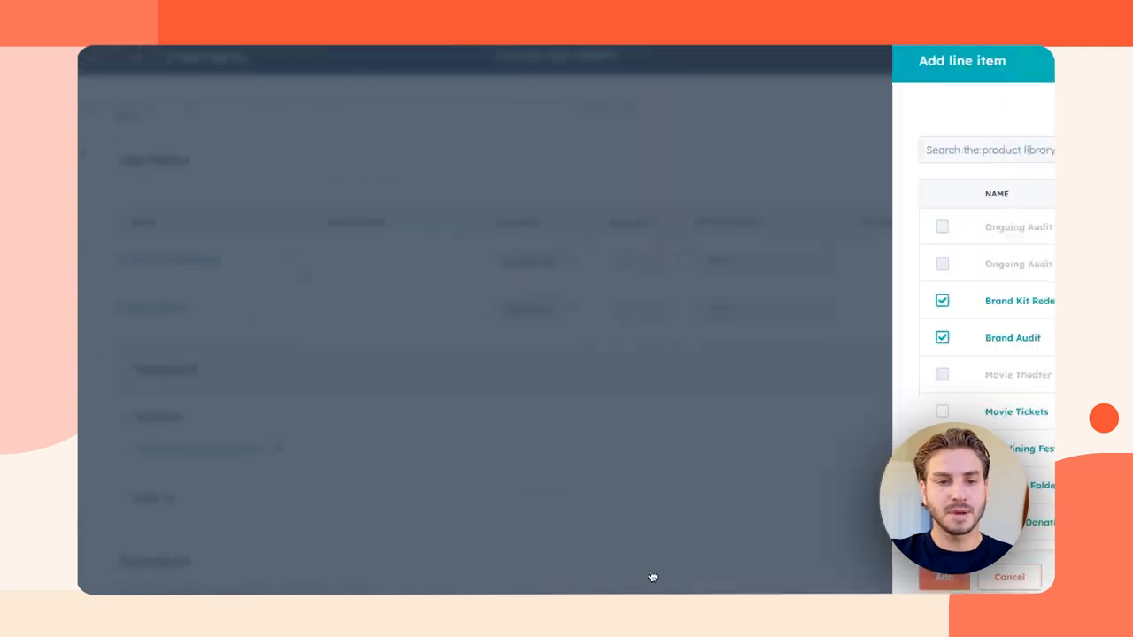
Step: Add both products to the invoice and apply a 10% discount to the $4,250.00 subtotal
{"action": "left_click", "coordinate": [943, 577]}
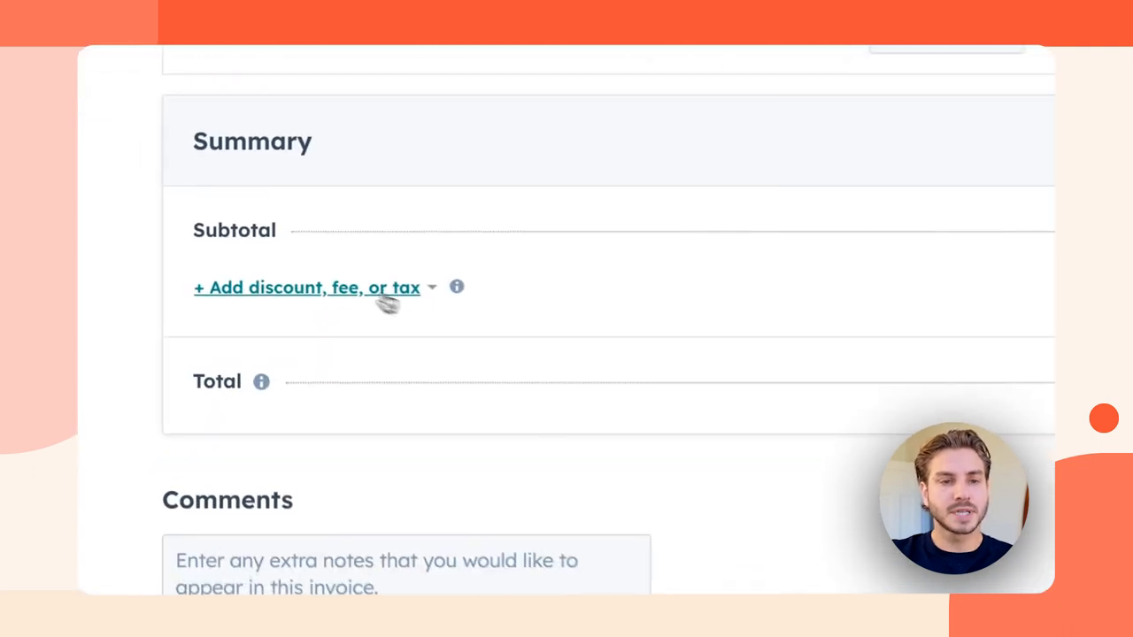
{"action": "left_click", "coordinate": [308, 287]}
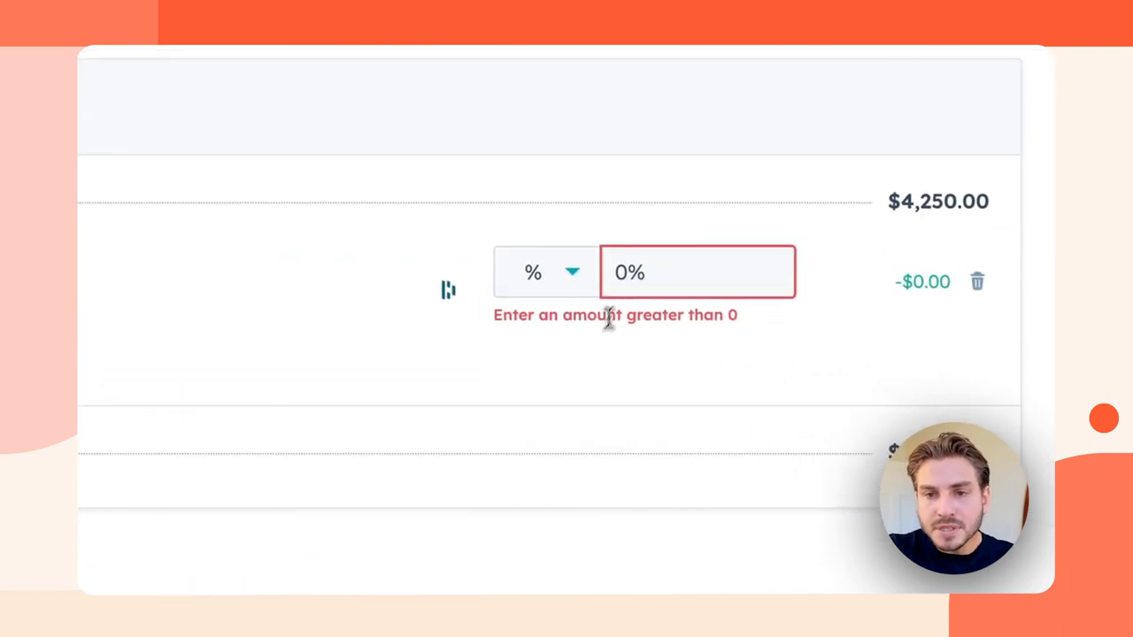
{"action": "type", "text": "10"}
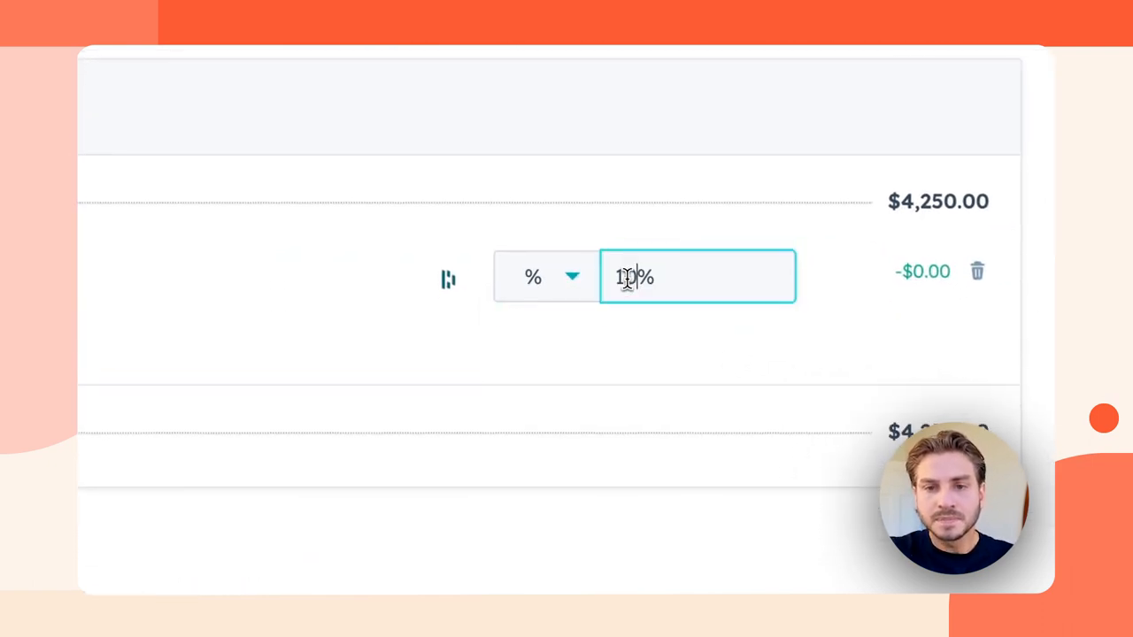
{"action": "scroll", "scroll_direction": "down", "scroll_amount": 3}
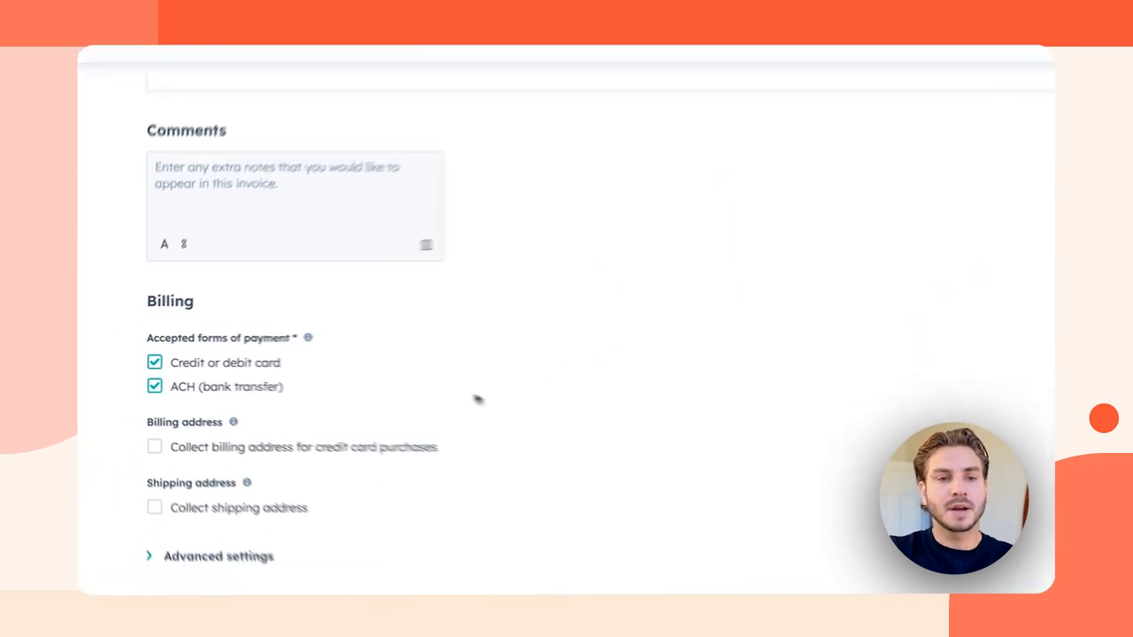
{"action": "scroll", "scroll_direction": "down", "scroll_amount": 3}
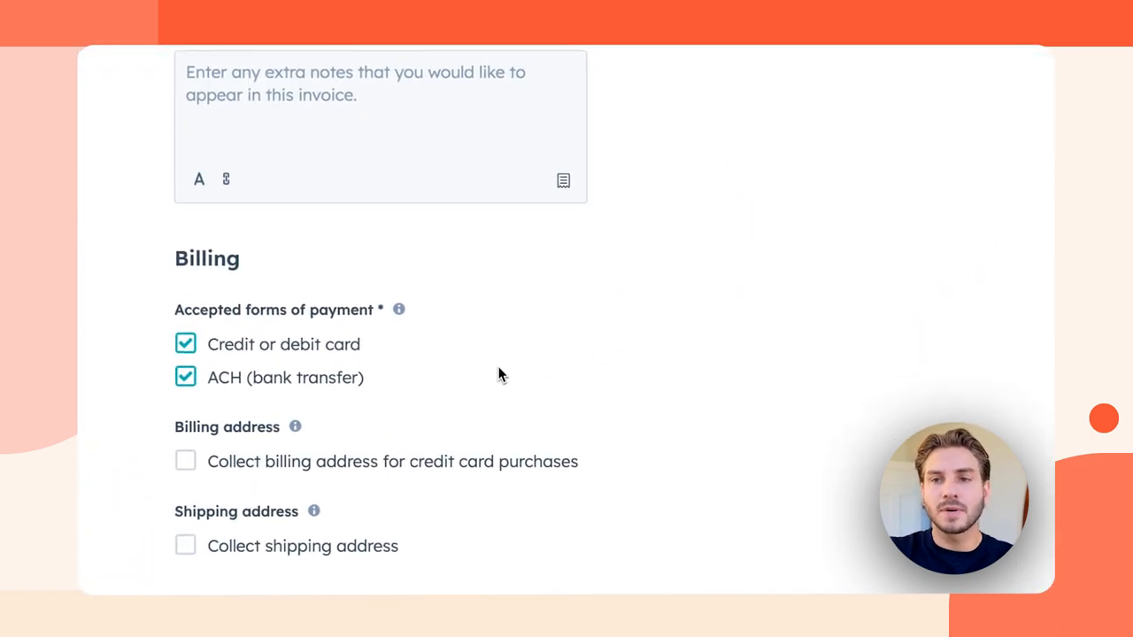
{"action": "scroll", "scroll_direction": "up", "scroll_amount": 3}
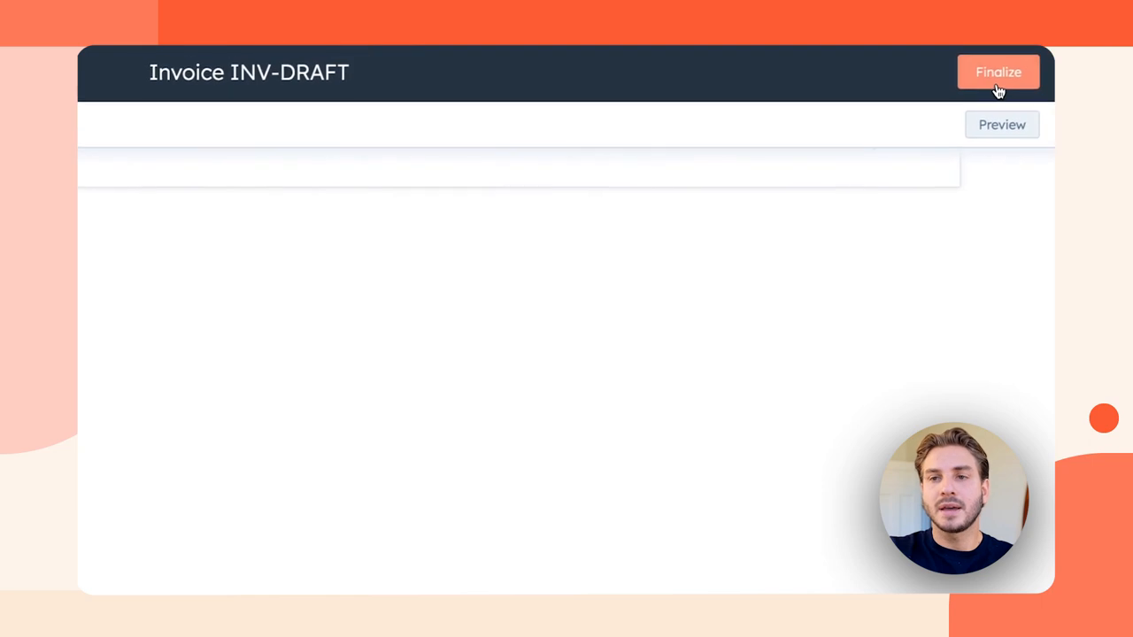
Step: Finalize the discounted invoice as INV-1096 for $3,825.00
{"action": "left_click", "coordinate": [998, 71]}
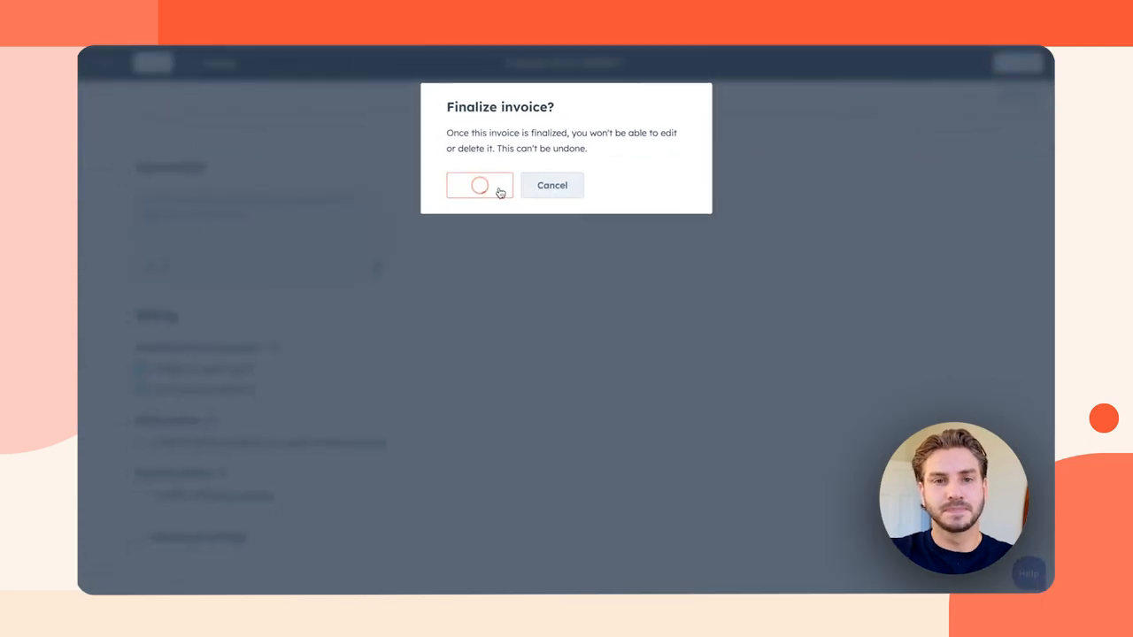
{"action": "left_click", "coordinate": [480, 186]}
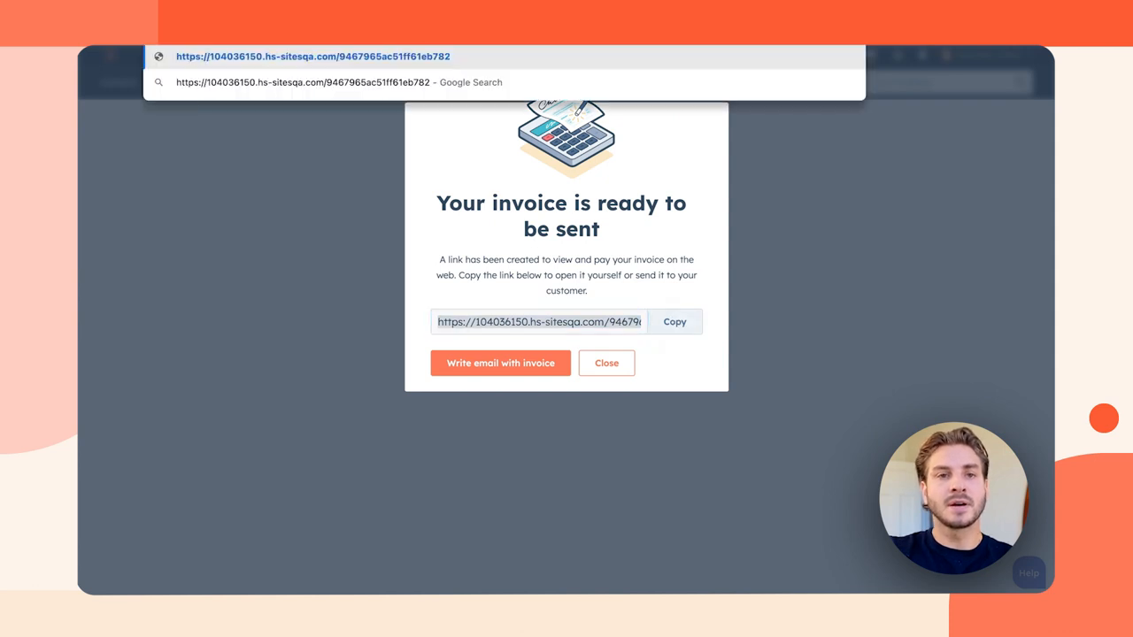
Step: View the invoice's shareable online payment page, then dismiss the ready-to-send notice
{"action": "left_click", "coordinate": [605, 363]}
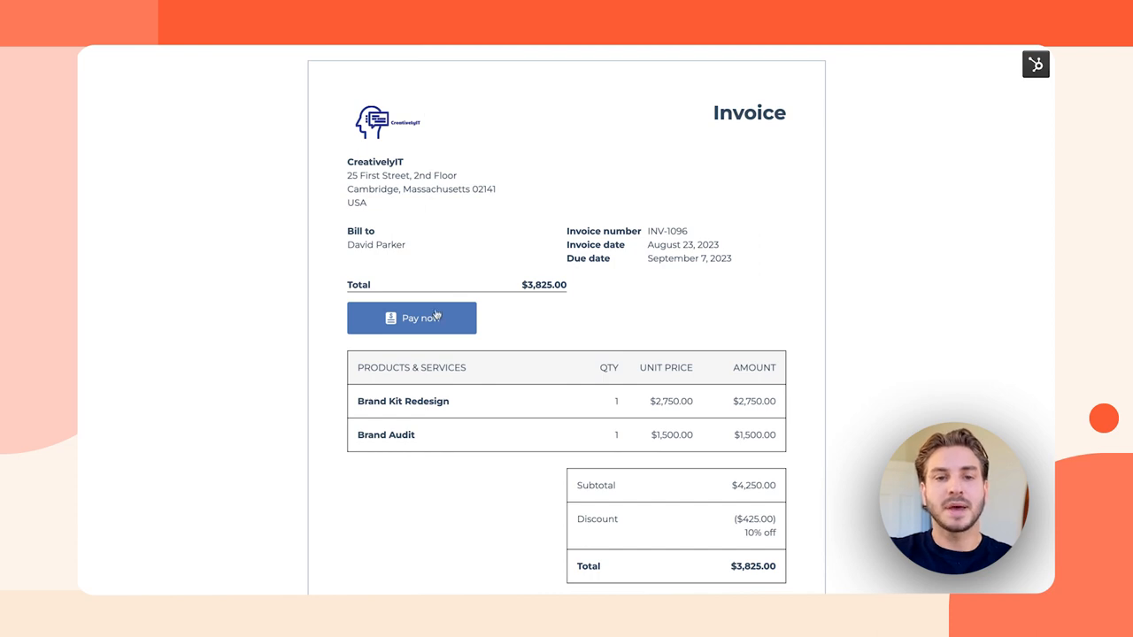
{"action": "left_click", "coordinate": [411, 319]}
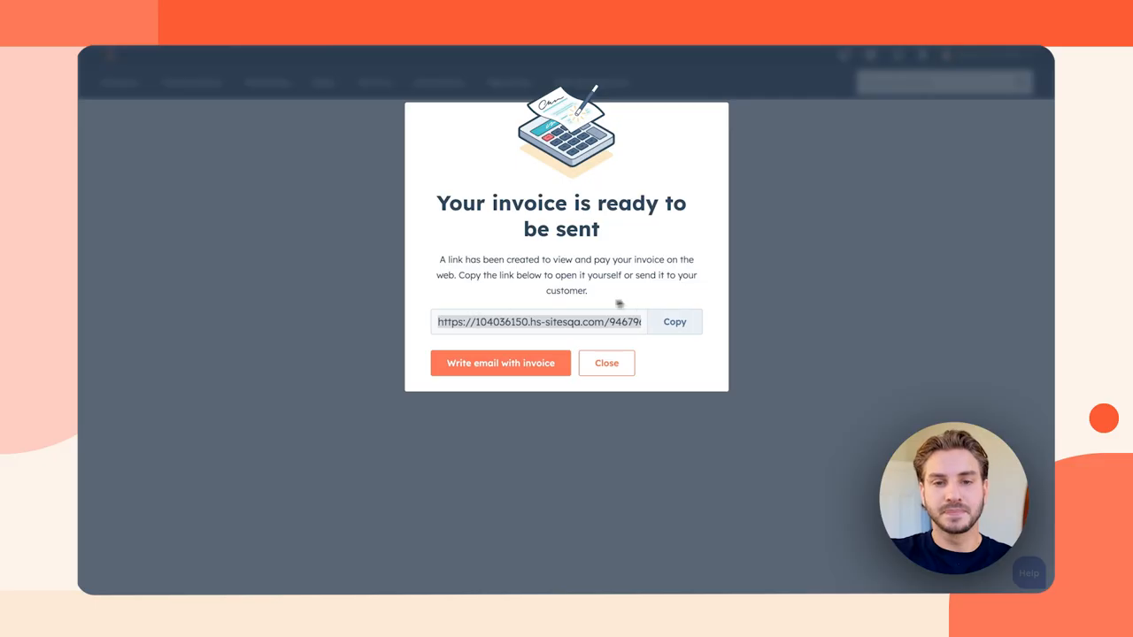
{"action": "left_click", "coordinate": [605, 363]}
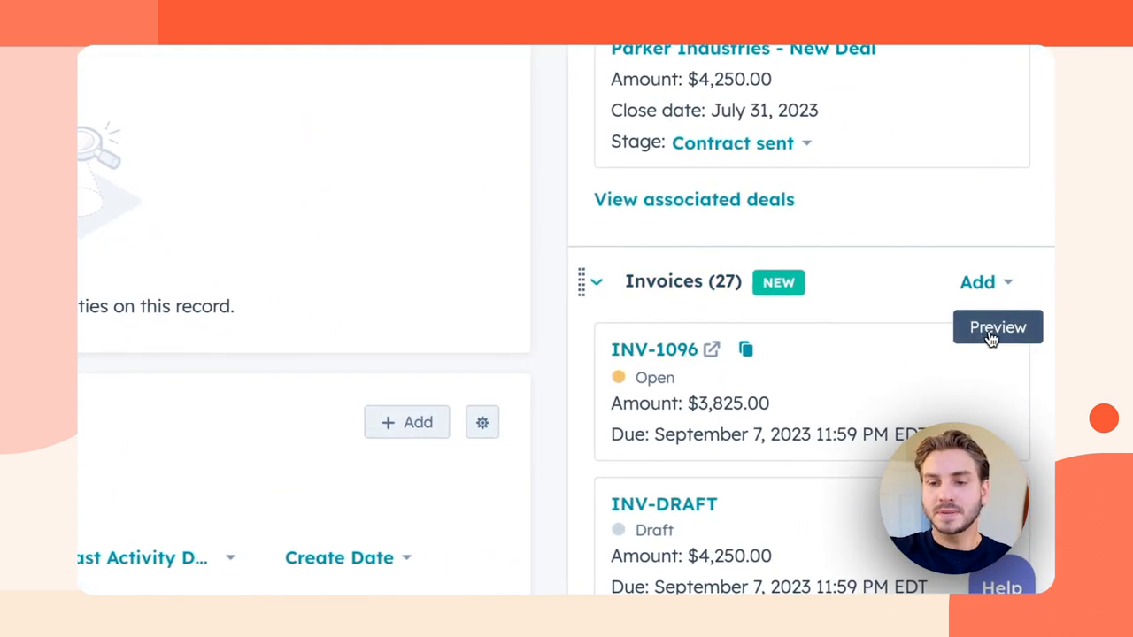
Step: Preview INV-1096 from the contact record: open, $3,825 due September 7, 2023
{"action": "left_click", "coordinate": [999, 326]}
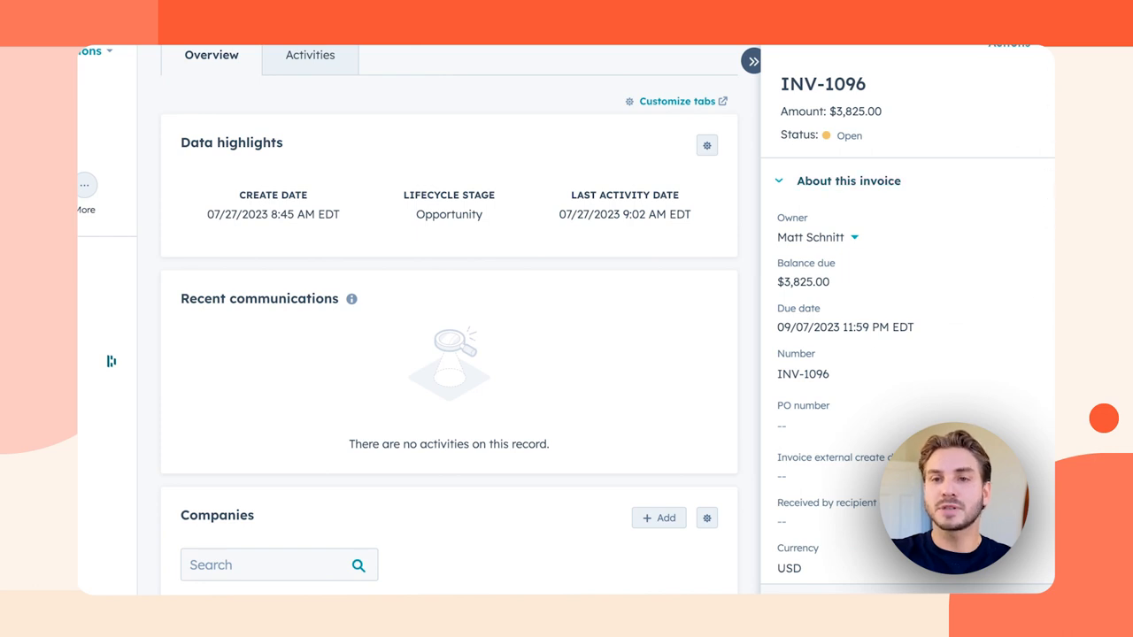
{"action": "scroll", "scroll_direction": "down", "scroll_amount": 3}
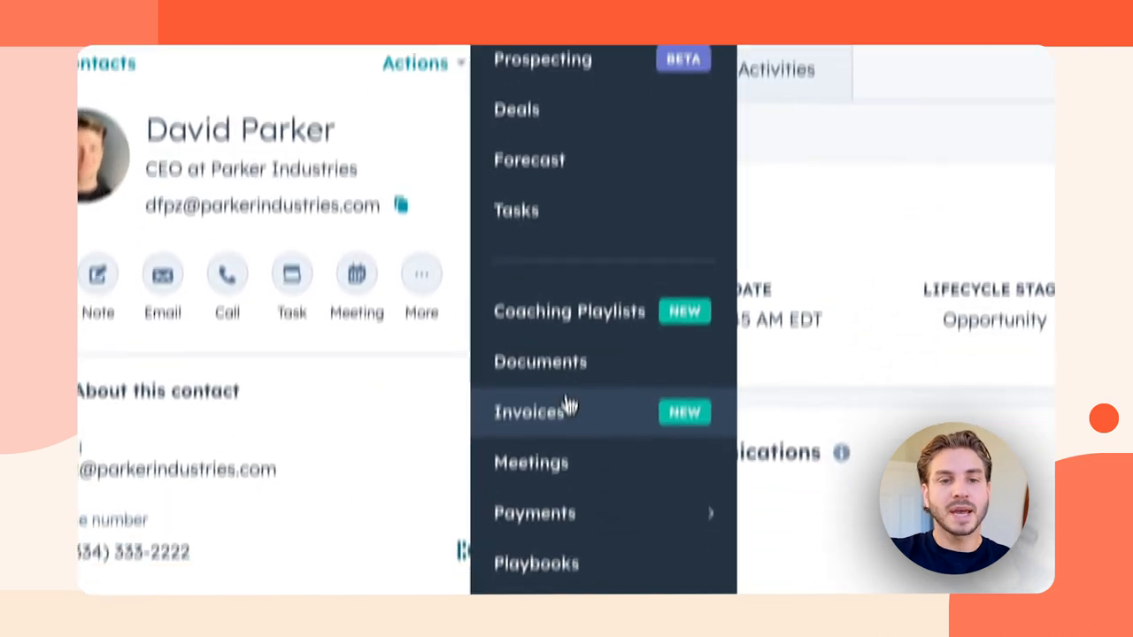
Step: Locate INV-1041 in the invoices list and start an Overdue Invoice email to its contact
{"action": "left_click", "coordinate": [529, 411]}
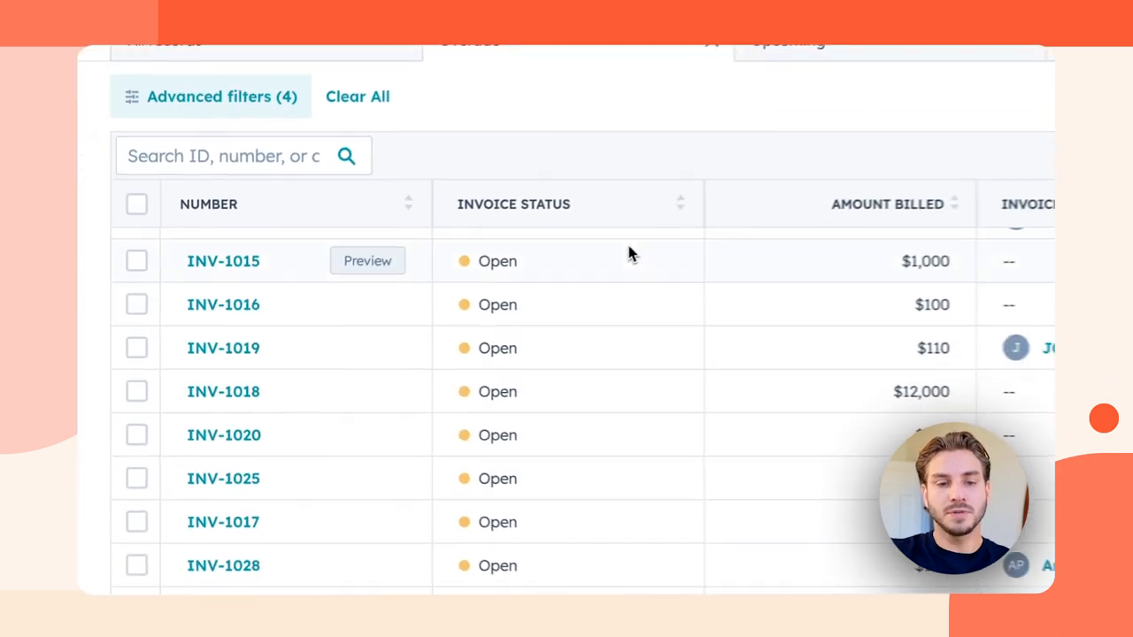
{"action": "scroll", "scroll_direction": "down", "scroll_amount": 3}
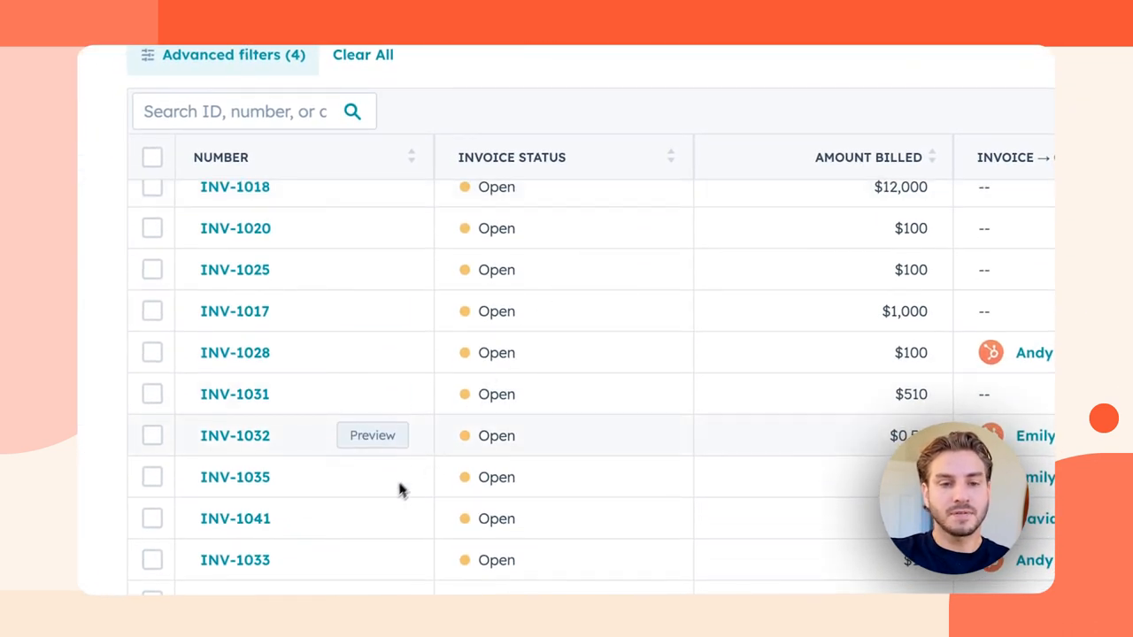
{"action": "mouse_move", "coordinate": [370, 527]}
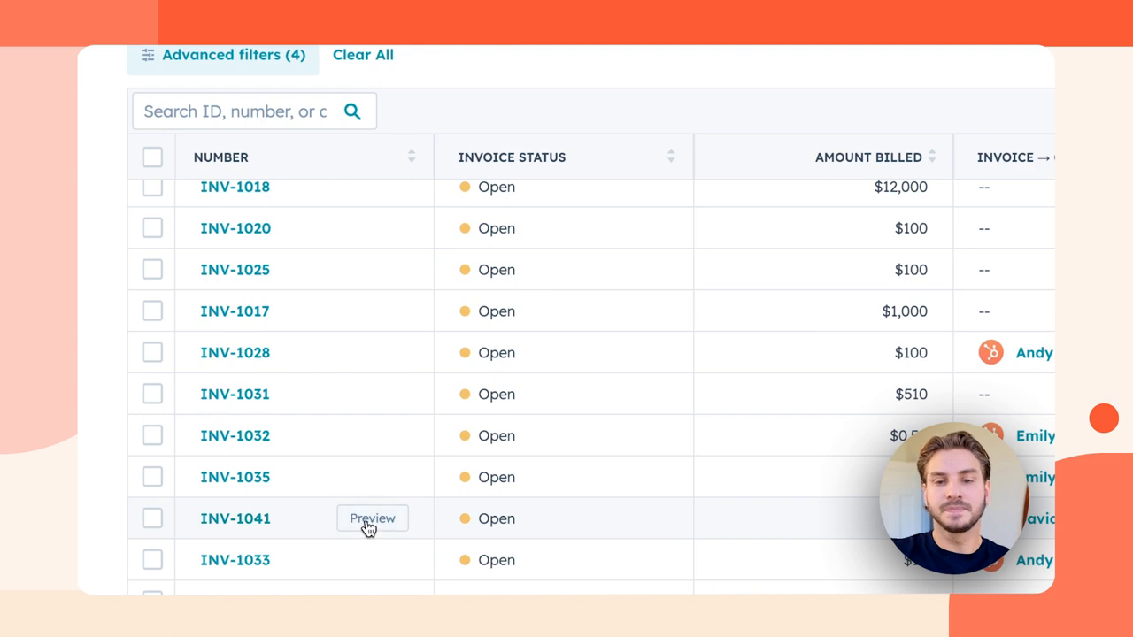
{"action": "left_click", "coordinate": [371, 516]}
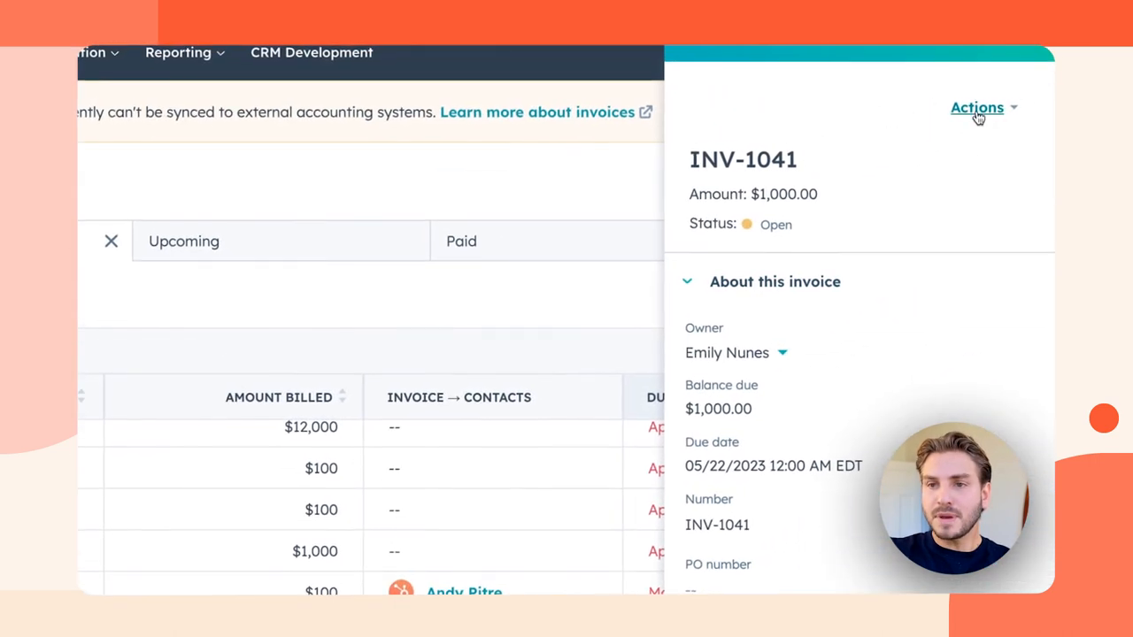
{"action": "left_click", "coordinate": [977, 108]}
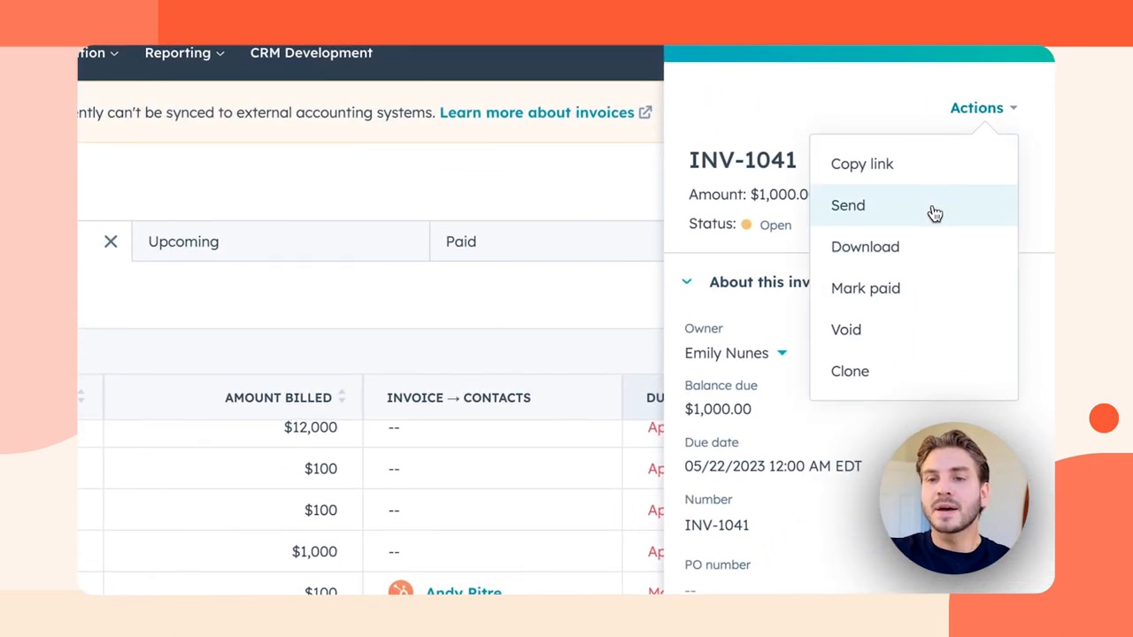
{"action": "left_click", "coordinate": [846, 205]}
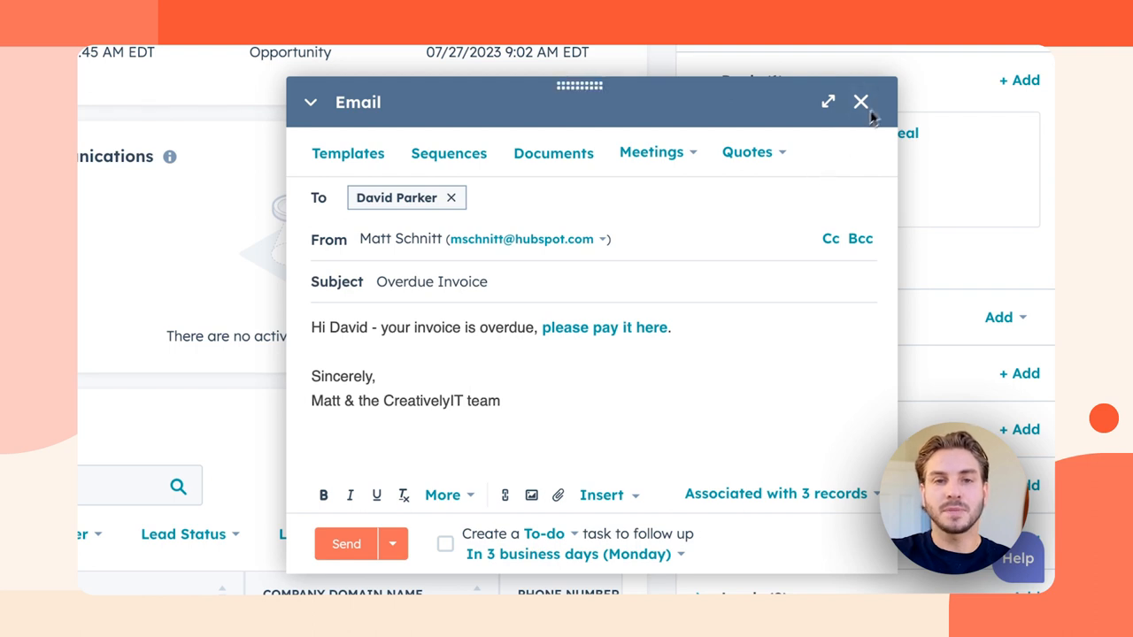
Step: Discard the email draft and open the Overdue invoice automated collection workflow
{"action": "left_click", "coordinate": [860, 101]}
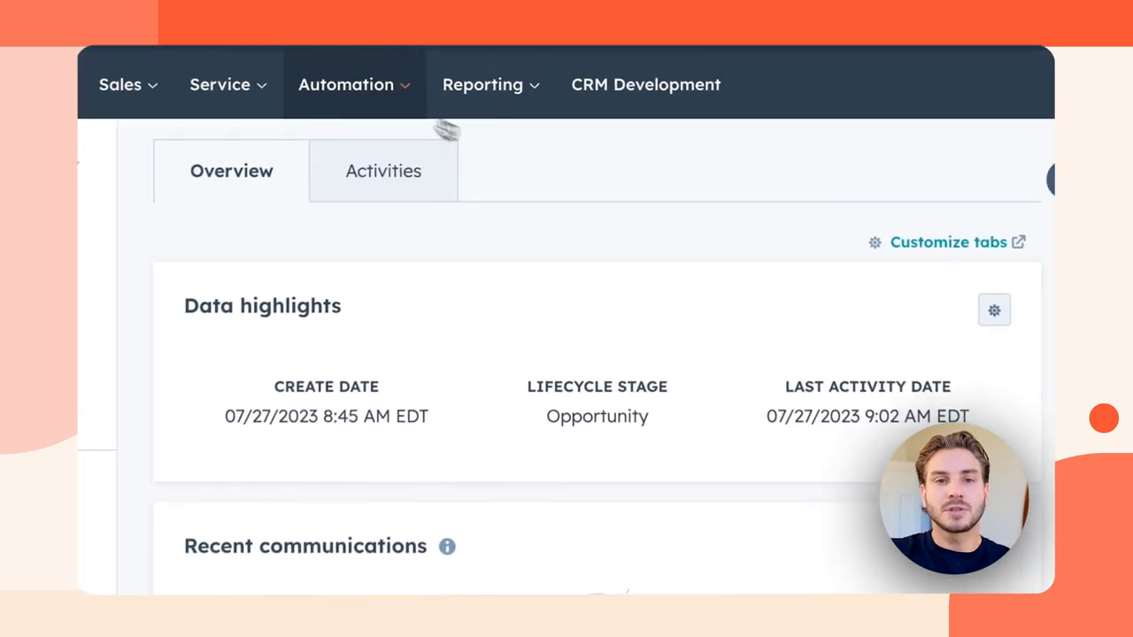
{"action": "left_click", "coordinate": [347, 85]}
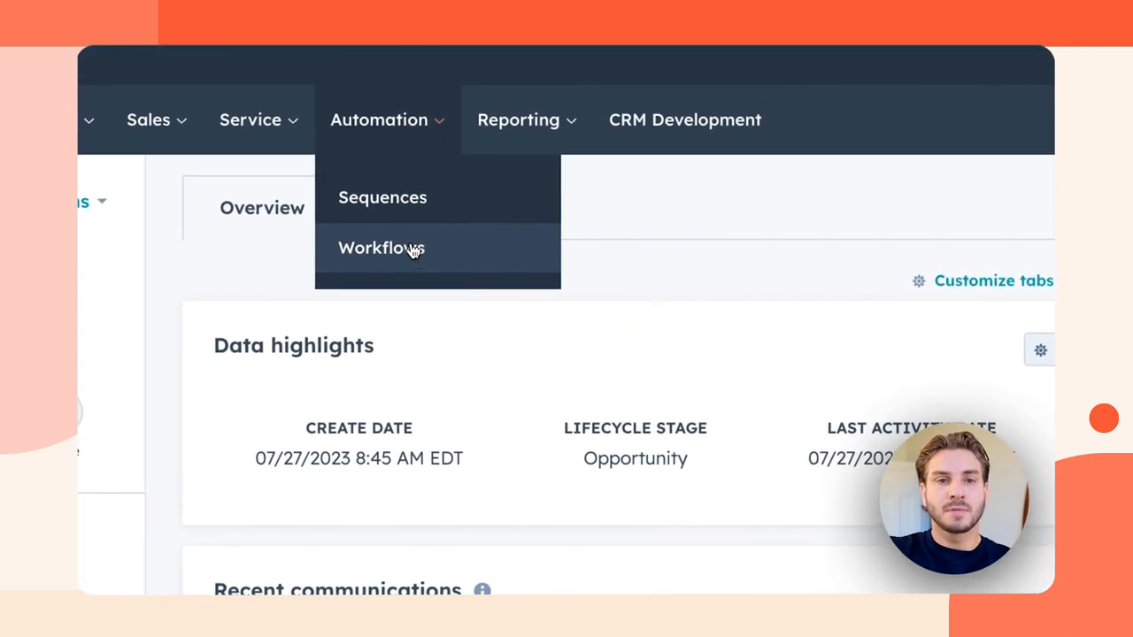
{"action": "left_click", "coordinate": [382, 247]}
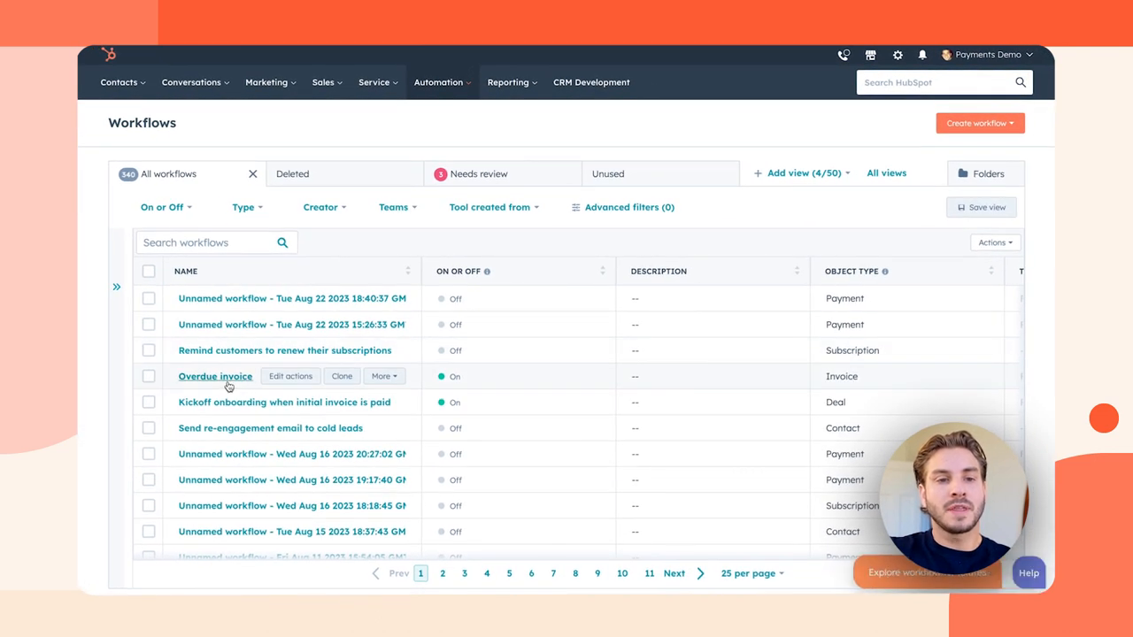
{"action": "left_click", "coordinate": [216, 375]}
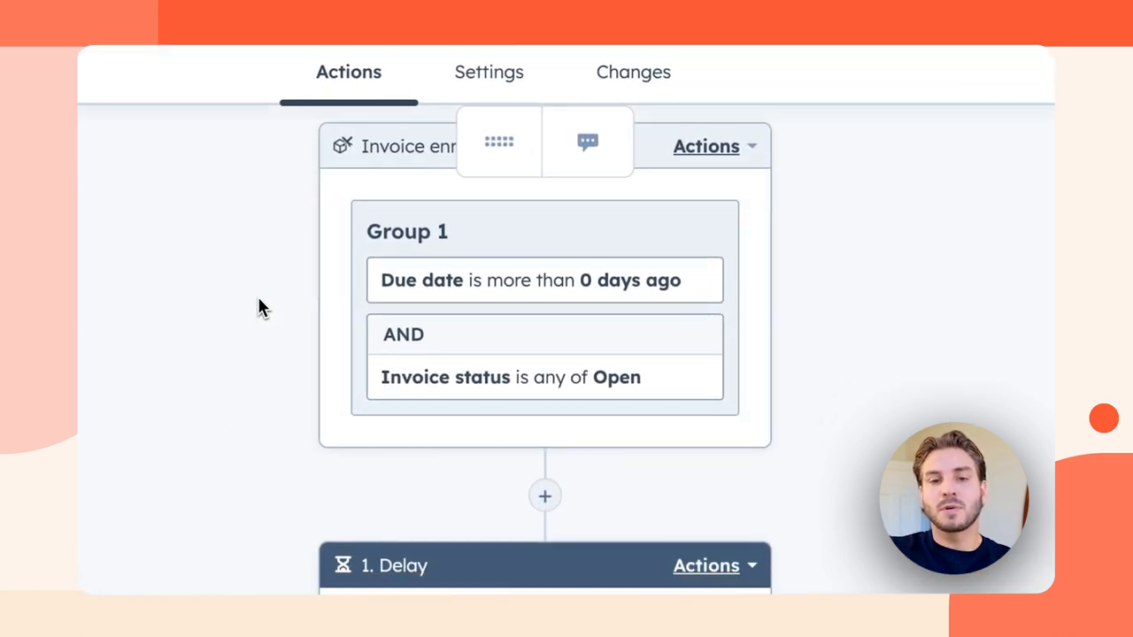
Step: Review the workflow's Overdue Invoice Reminder email steps sent seven days apart, then return to the list
{"action": "scroll", "scroll_direction": "down", "scroll_amount": 3}
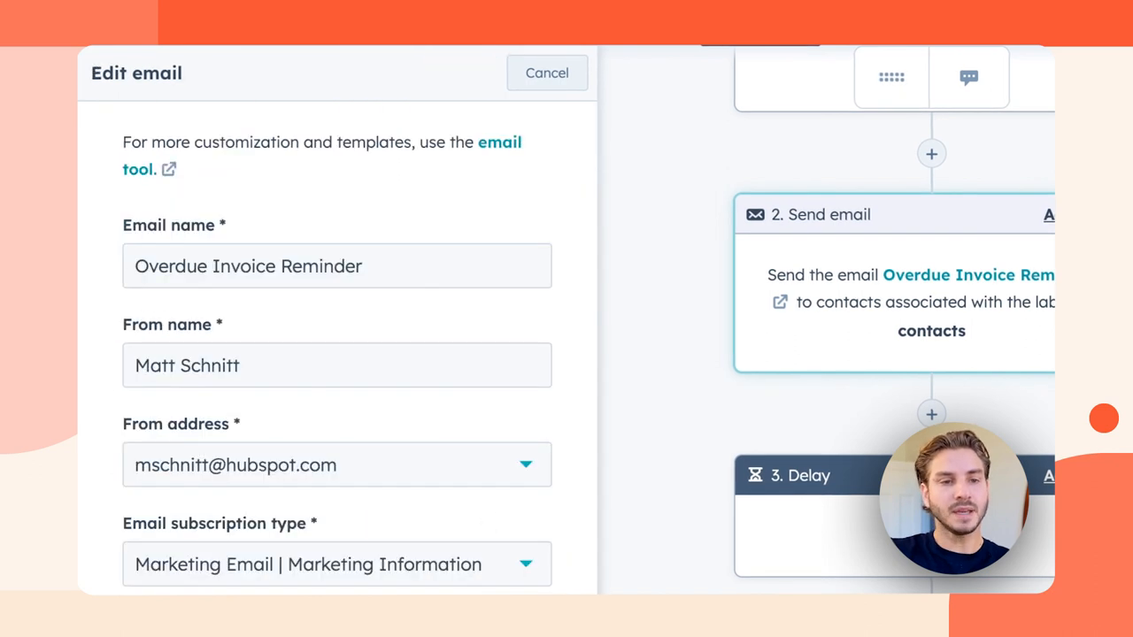
{"action": "scroll", "scroll_direction": "down", "scroll_amount": 3}
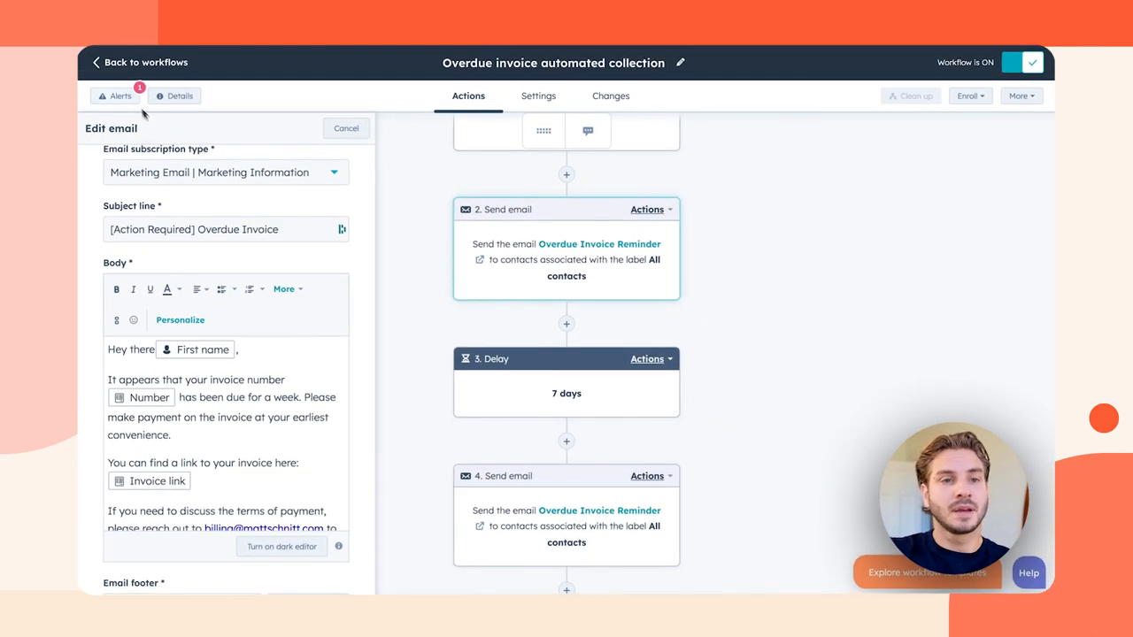
{"action": "left_click", "coordinate": [145, 62]}
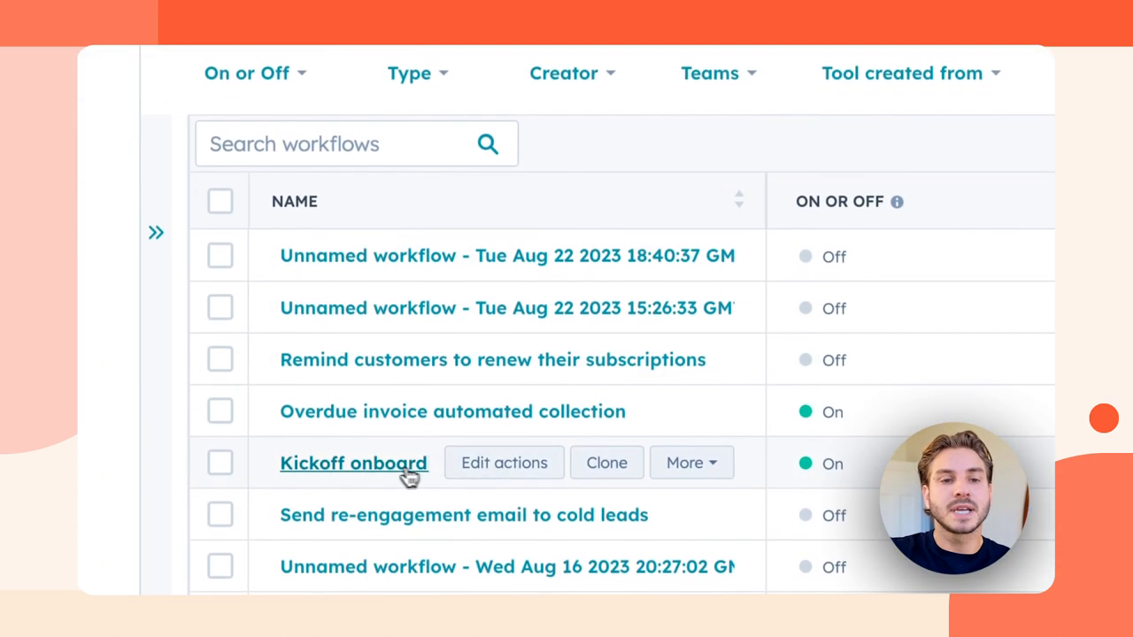
Step: Review the Kickoff onboard workflow's onboarding move, ticket creation and welcome email actions
{"action": "left_click", "coordinate": [354, 464]}
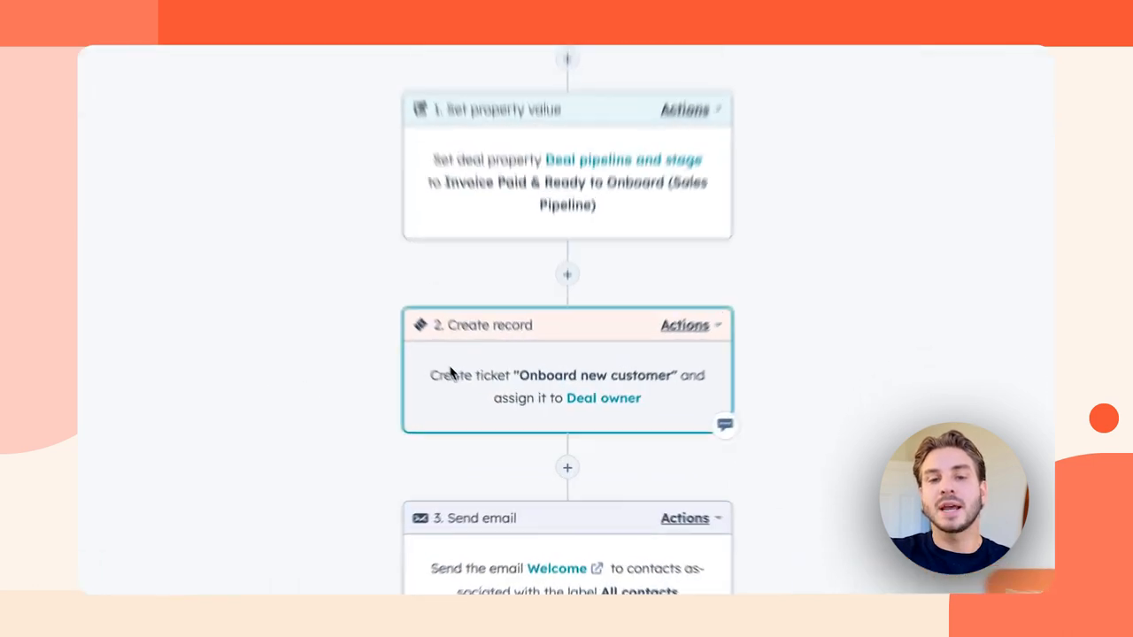
{"action": "scroll", "scroll_direction": "down", "scroll_amount": 3}
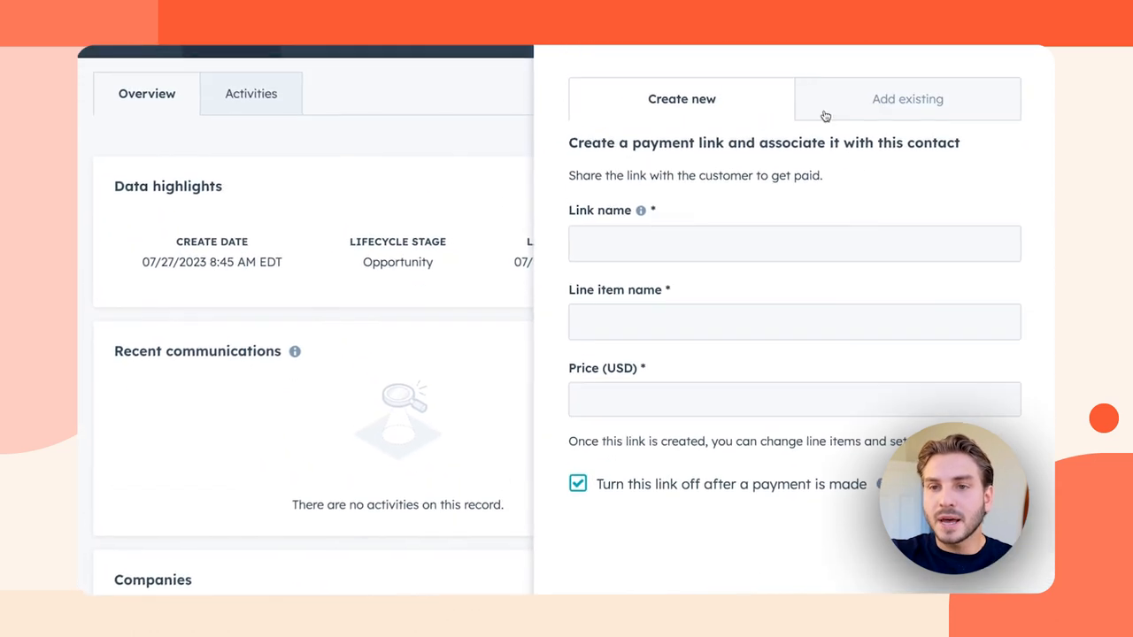
{"action": "left_click", "coordinate": [907, 99]}
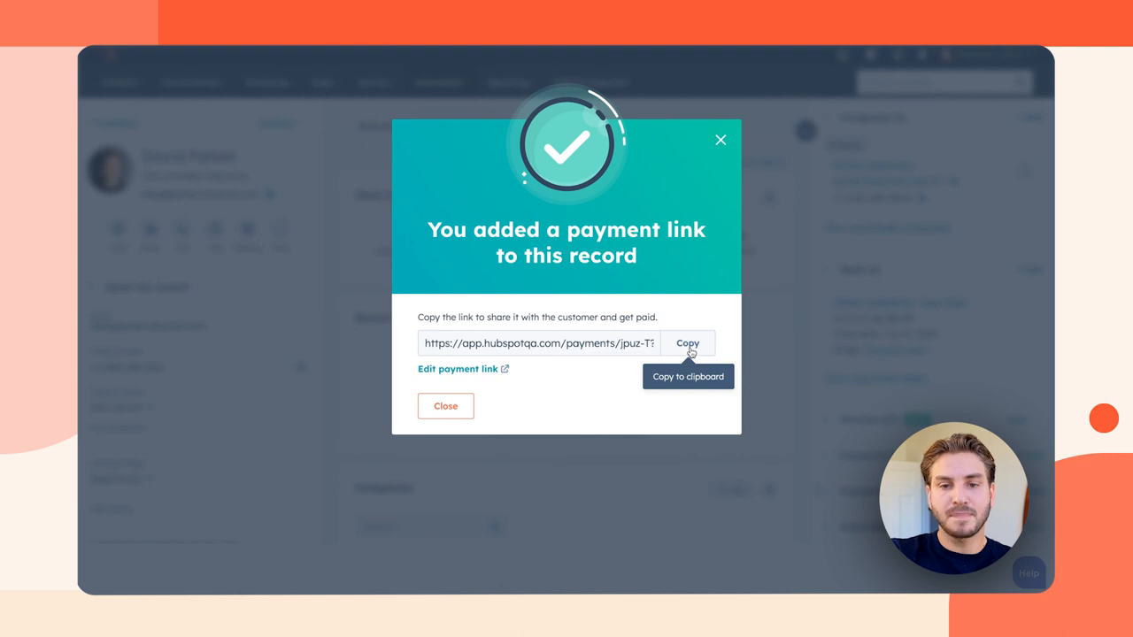
{"action": "left_click", "coordinate": [687, 343]}
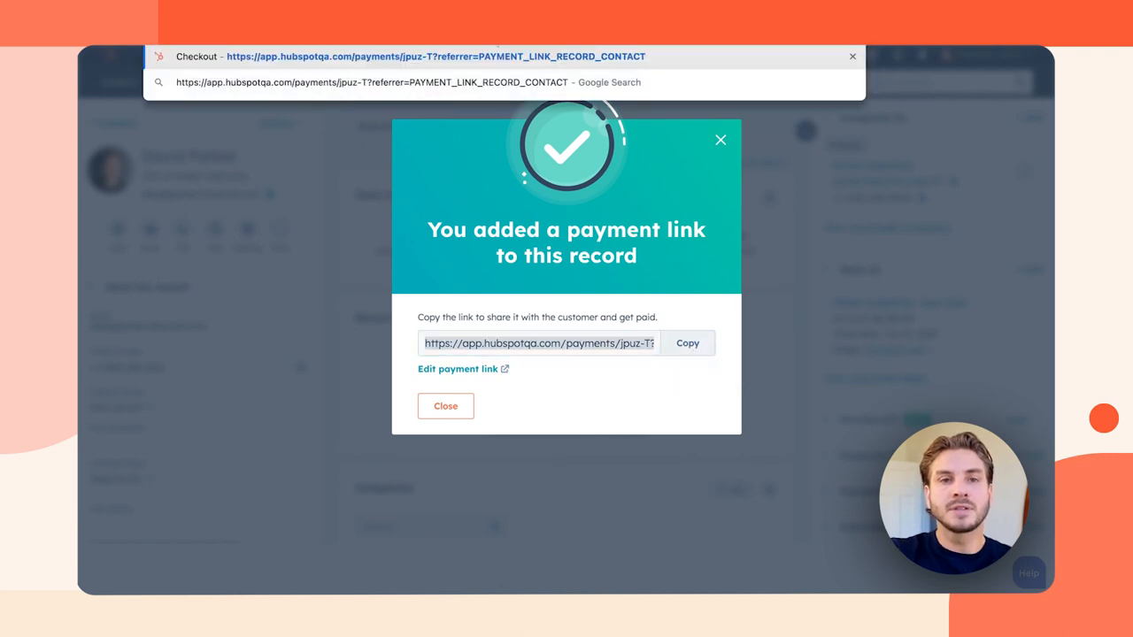
{"action": "left_click", "coordinate": [446, 405]}
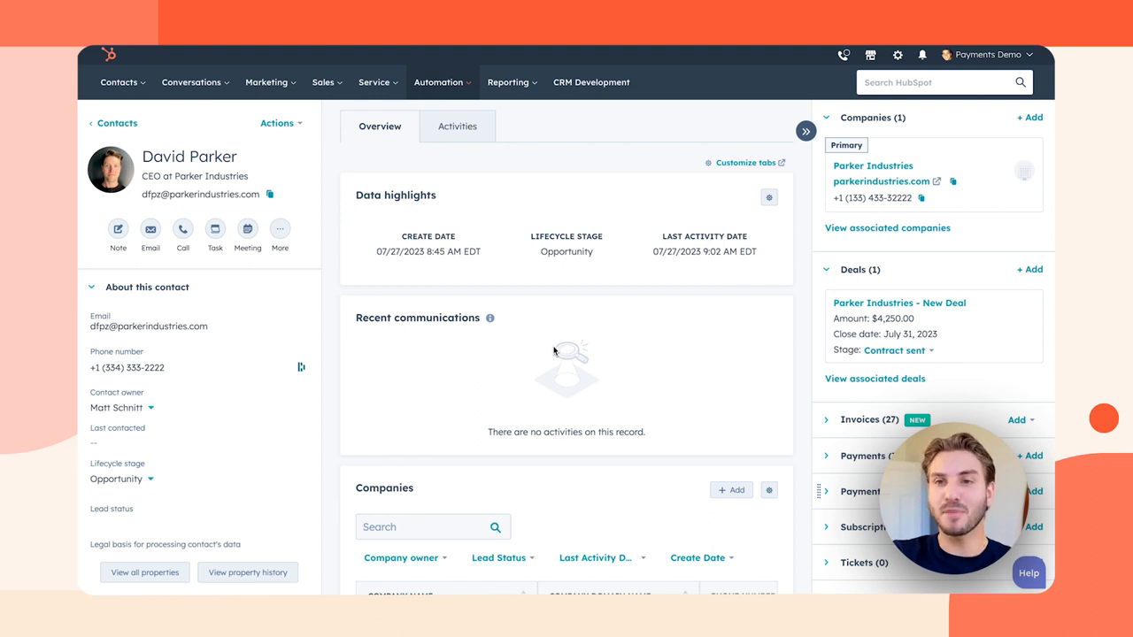
{"action": "mouse_move", "coordinate": [478, 274]}
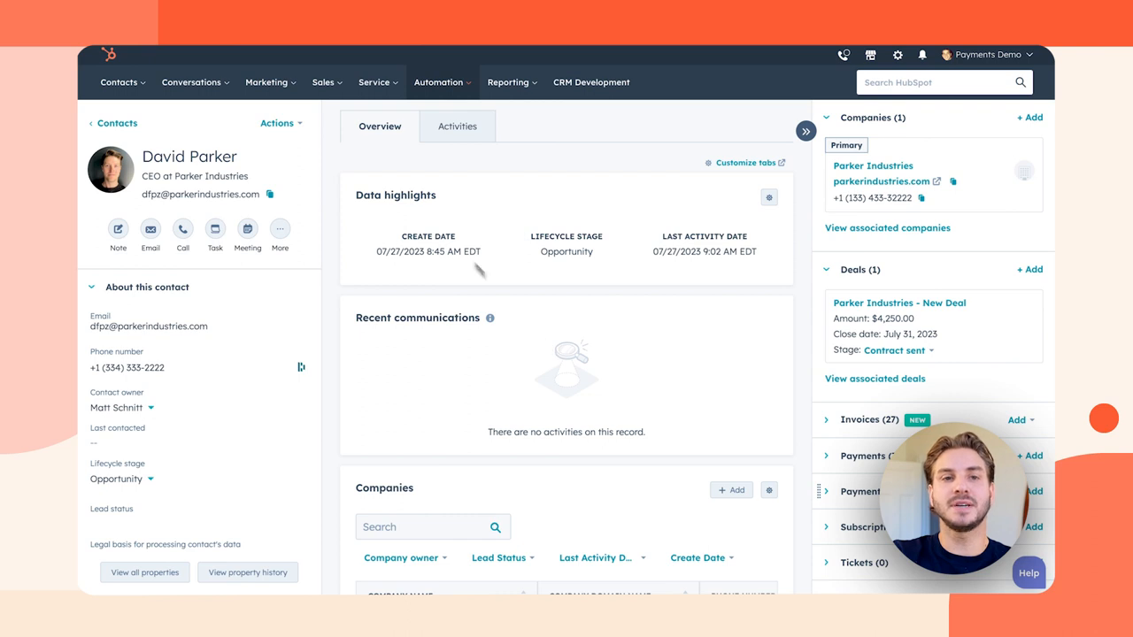
Step: Edit the Ongoing Audit Page and select its Buy Audit now button in the pricing section
{"action": "left_click", "coordinate": [267, 82]}
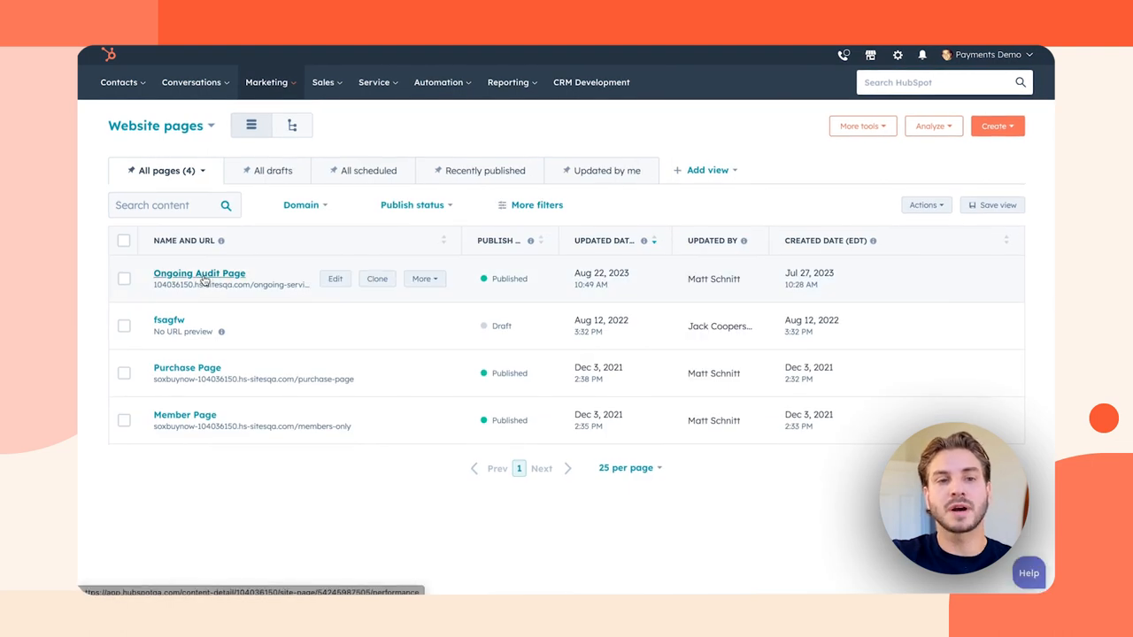
{"action": "left_click", "coordinate": [198, 273]}
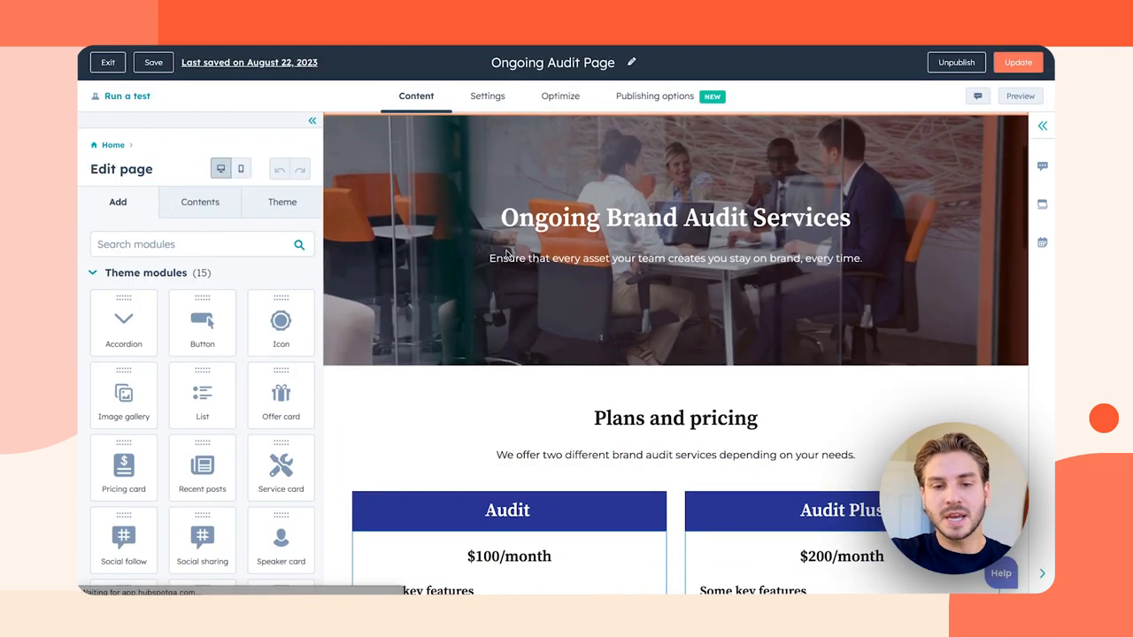
{"action": "scroll", "scroll_direction": "down", "scroll_amount": 3}
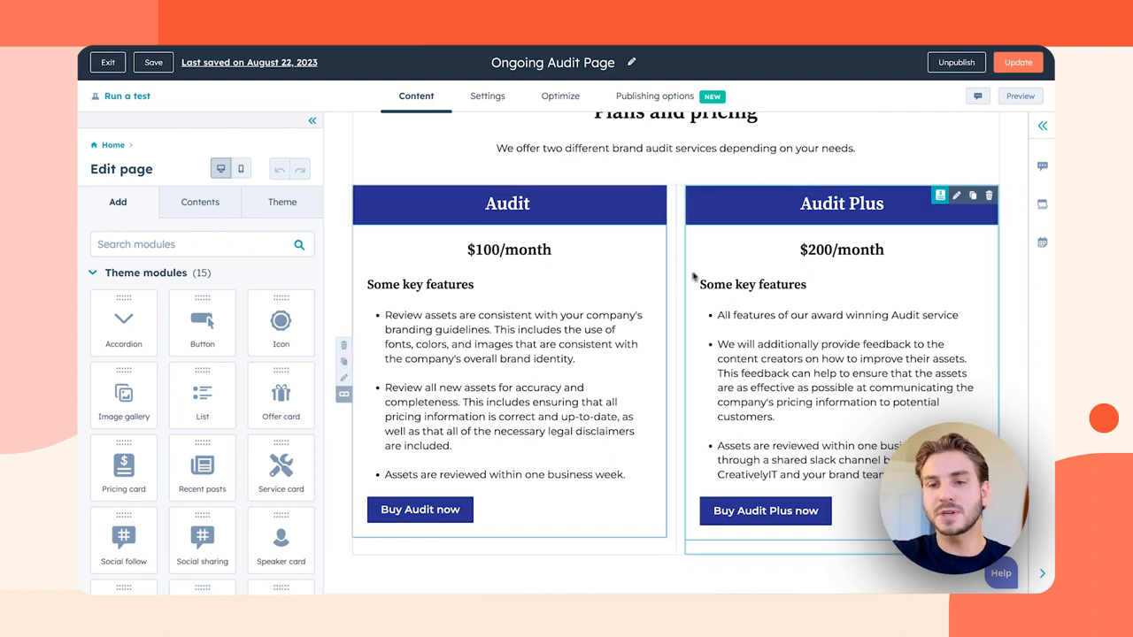
{"action": "scroll", "scroll_direction": "down", "scroll_amount": 3}
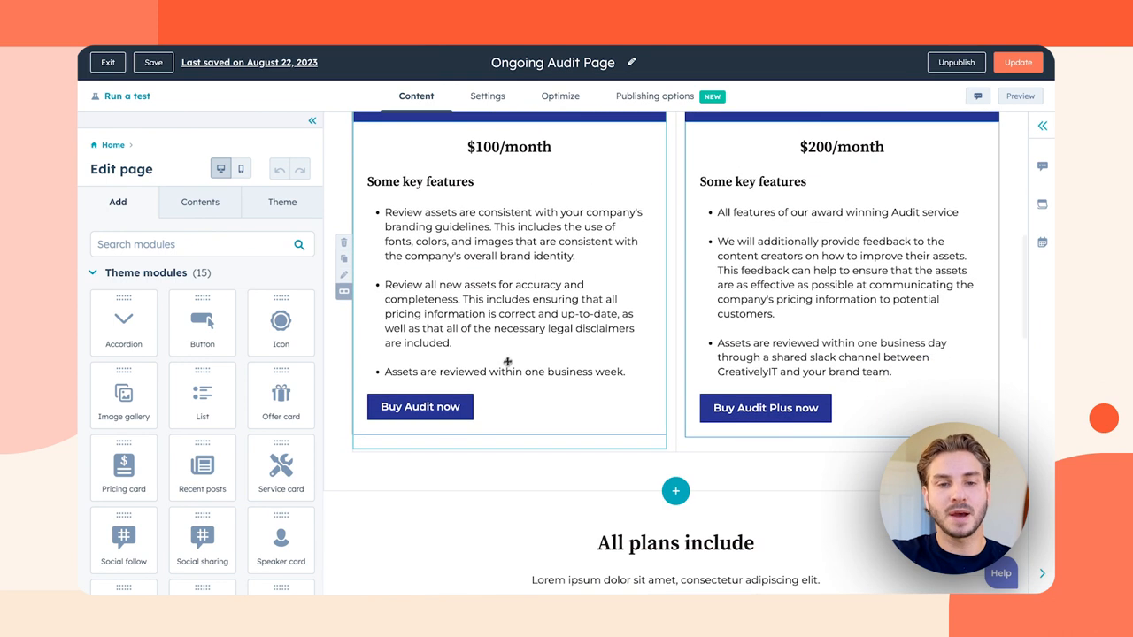
{"action": "left_click", "coordinate": [419, 405]}
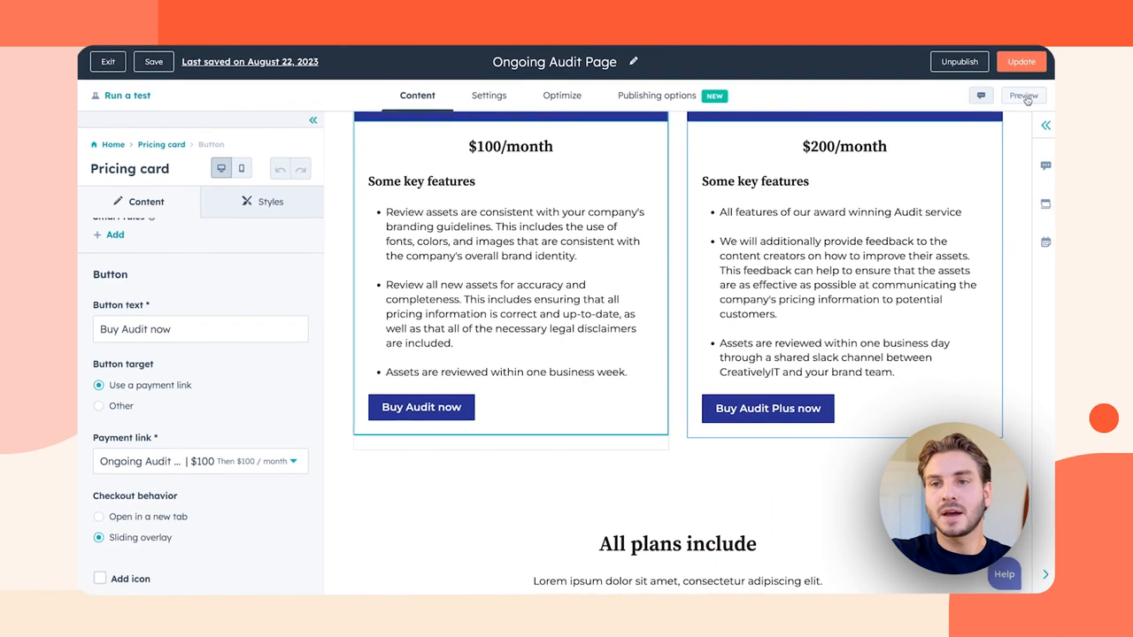
Step: Preview the audit page and launch the $100/month checkout overlay from Buy Audit now
{"action": "left_click", "coordinate": [1023, 95]}
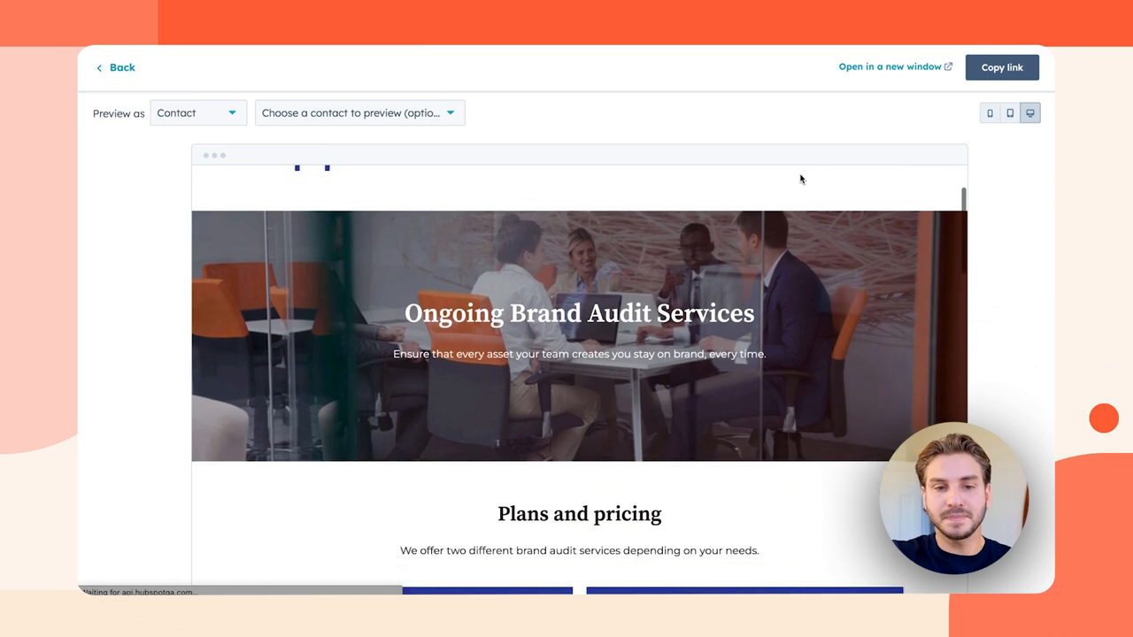
{"action": "scroll", "scroll_direction": "down", "scroll_amount": 3}
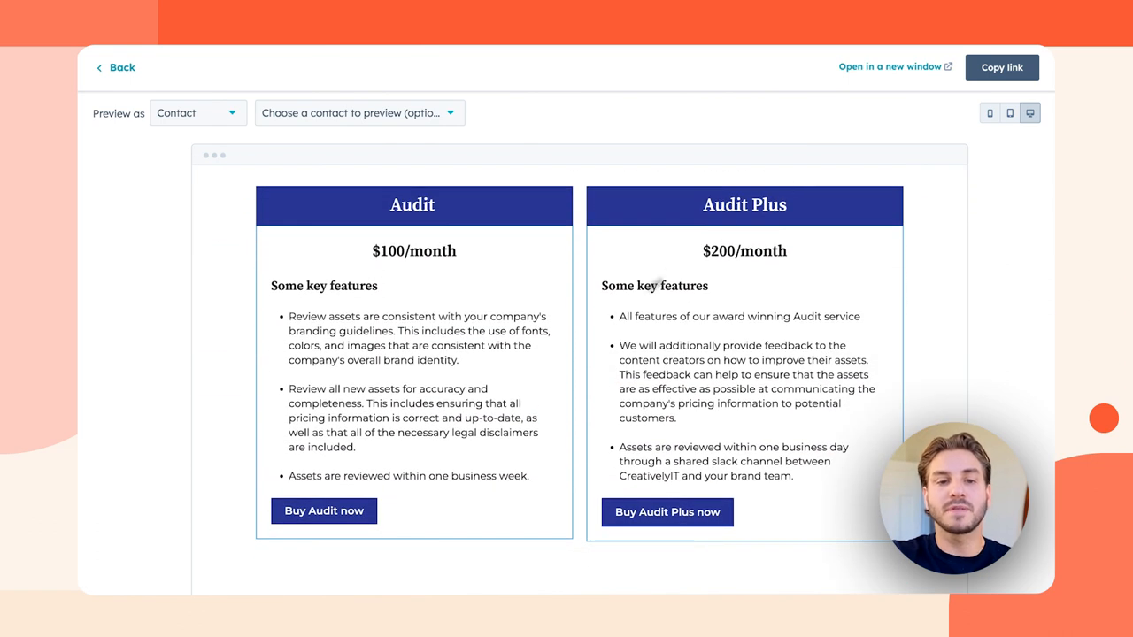
{"action": "left_click", "coordinate": [324, 510]}
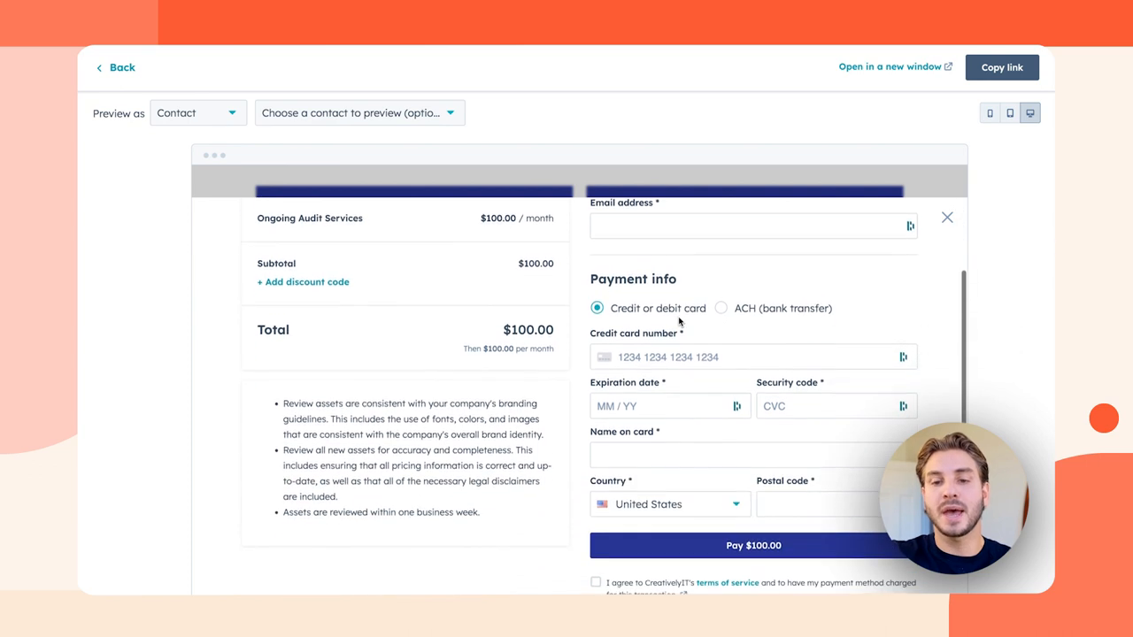
{"action": "scroll", "scroll_direction": "down", "scroll_amount": 3}
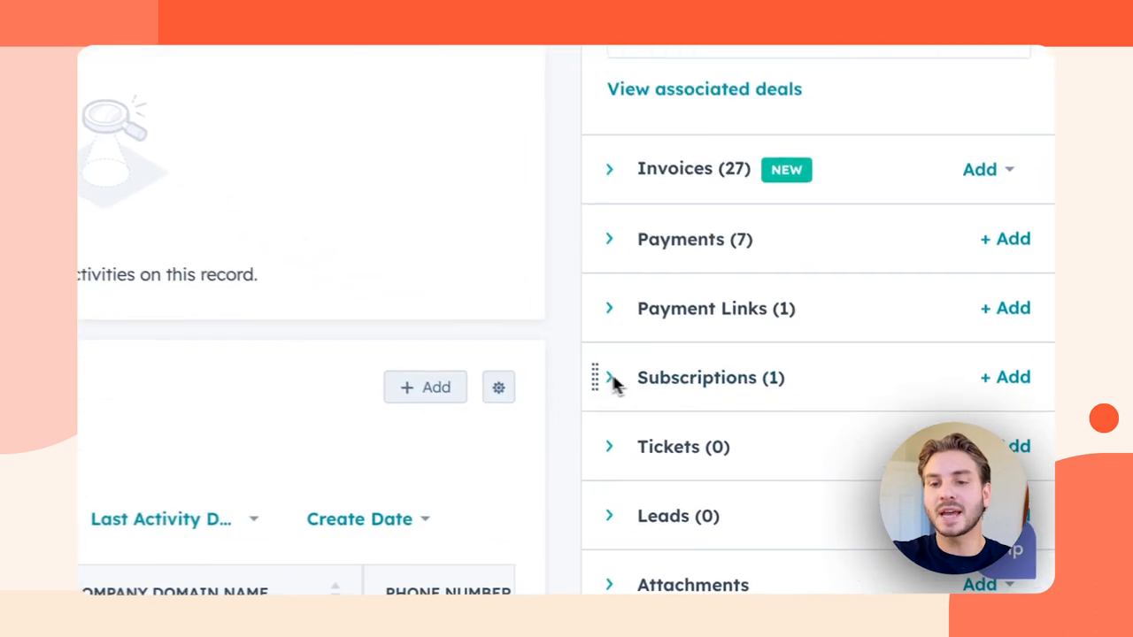
Step: Expand the contact's Subscriptions and choose Edit subscription from the Ongoing Audit Services actions
{"action": "left_click", "coordinate": [609, 377]}
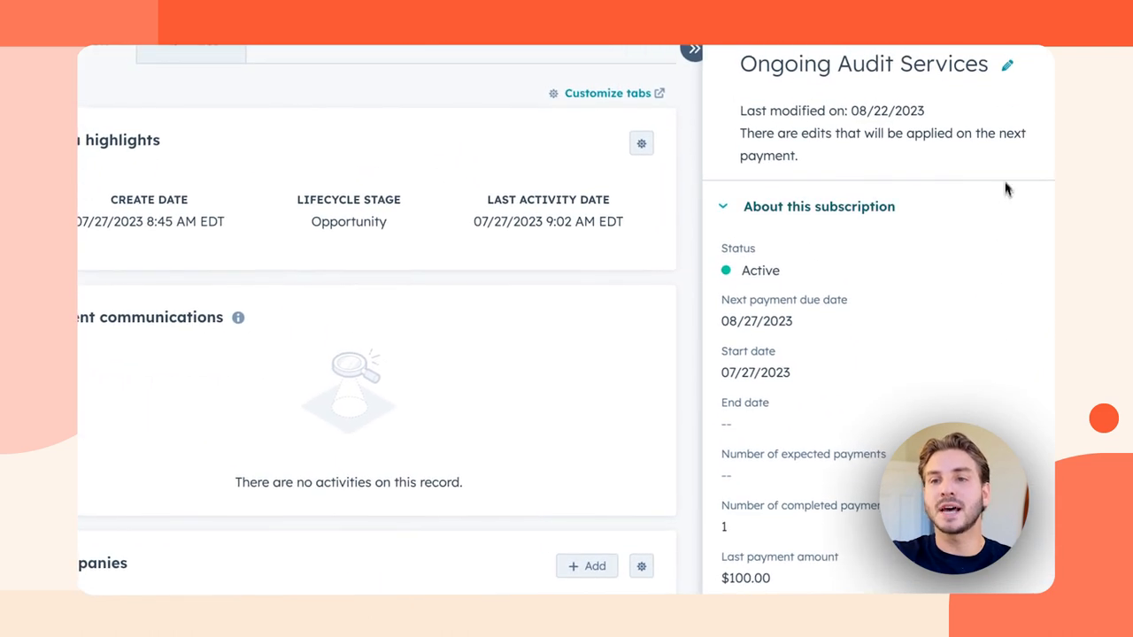
{"action": "left_click", "coordinate": [984, 149]}
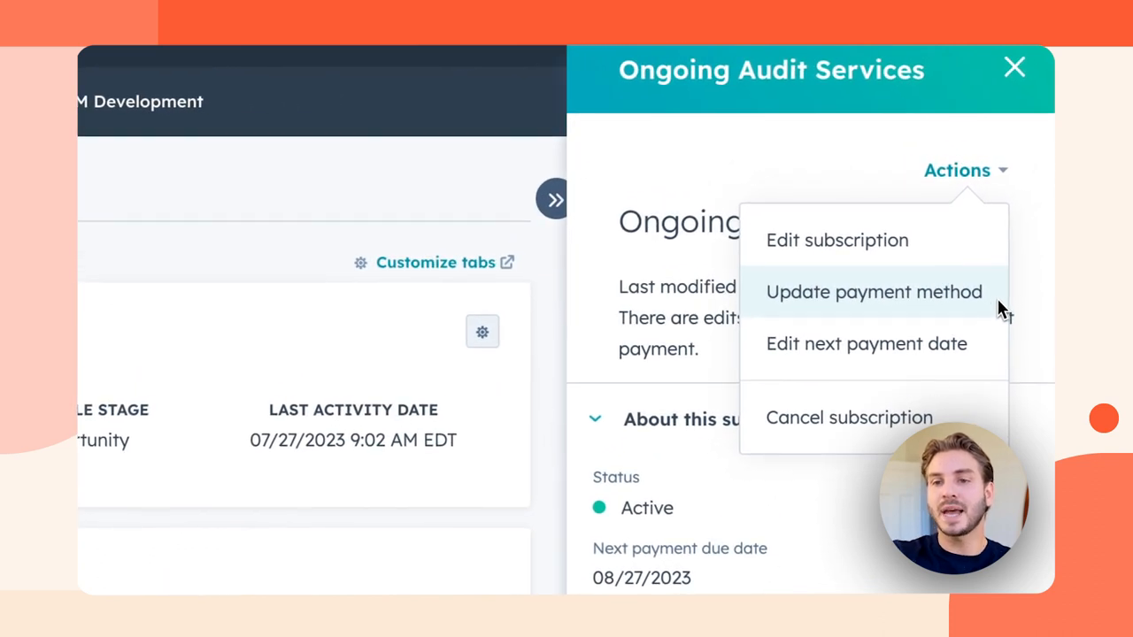
{"action": "mouse_move", "coordinate": [1016, 393]}
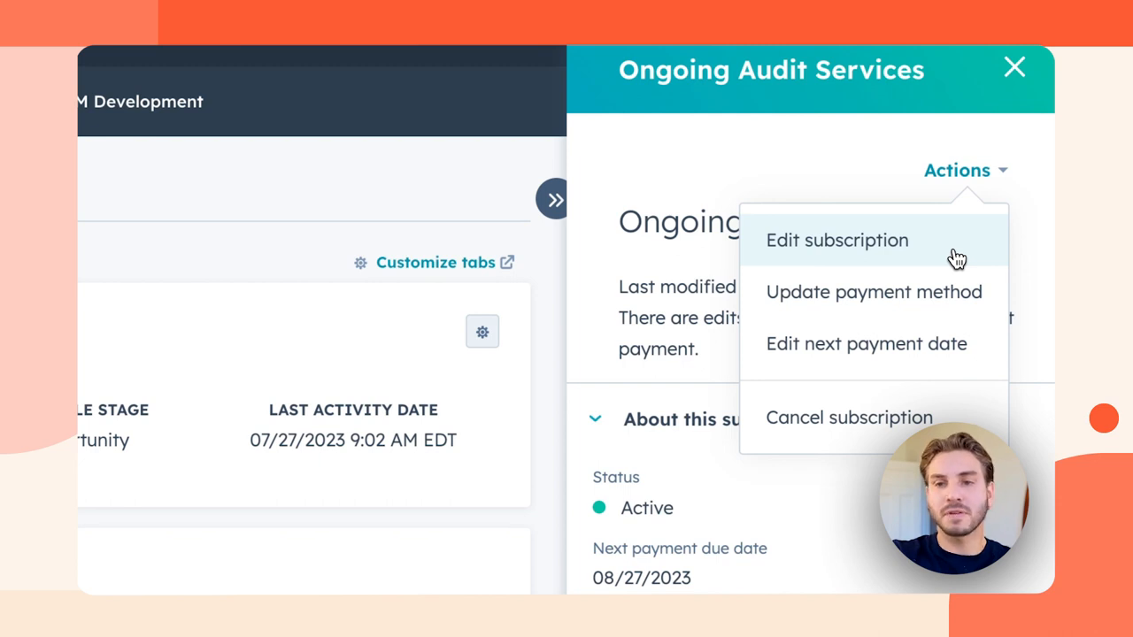
{"action": "left_click", "coordinate": [836, 240]}
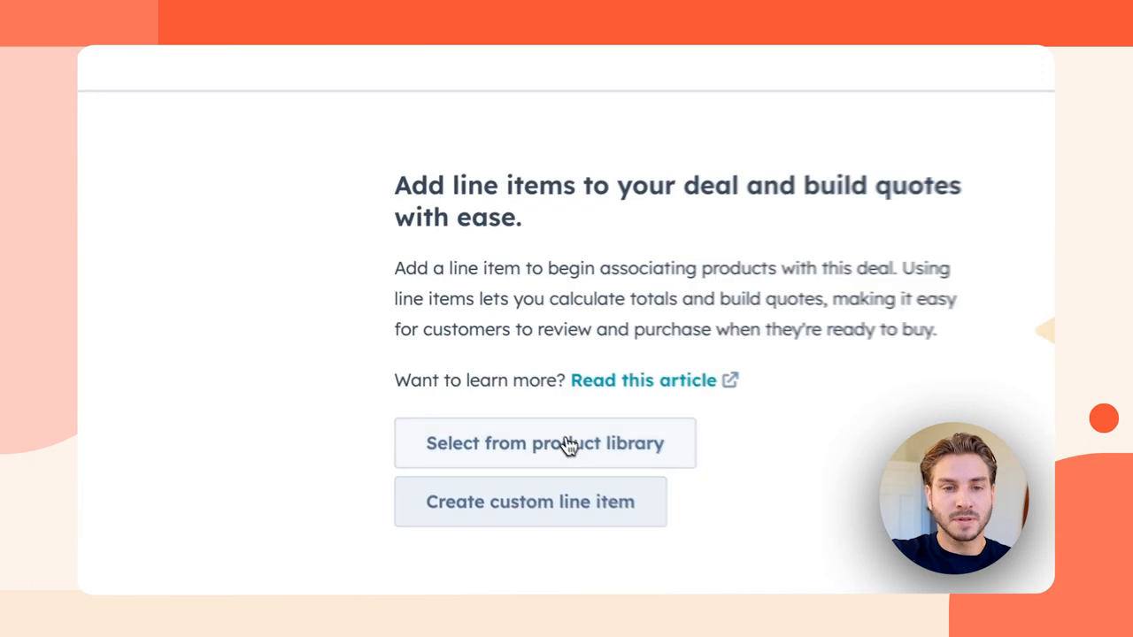
Step: Swap in Ongoing Audit Services (Plus) at $200/month from the product library, save and update the subscription
{"action": "left_click", "coordinate": [545, 443]}
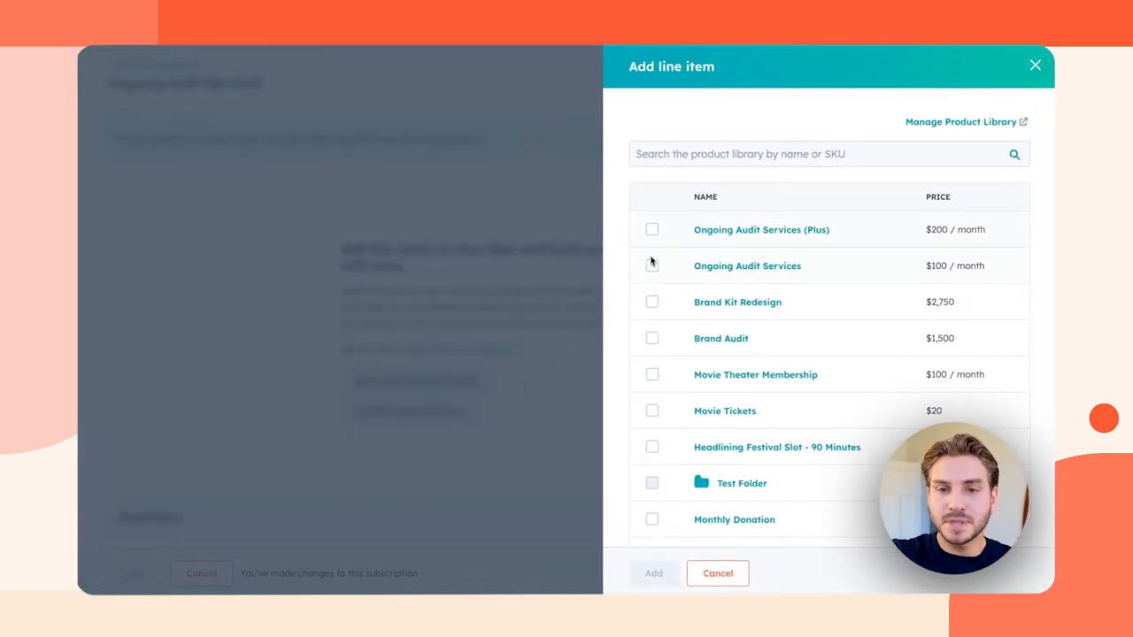
{"action": "left_click", "coordinate": [651, 230]}
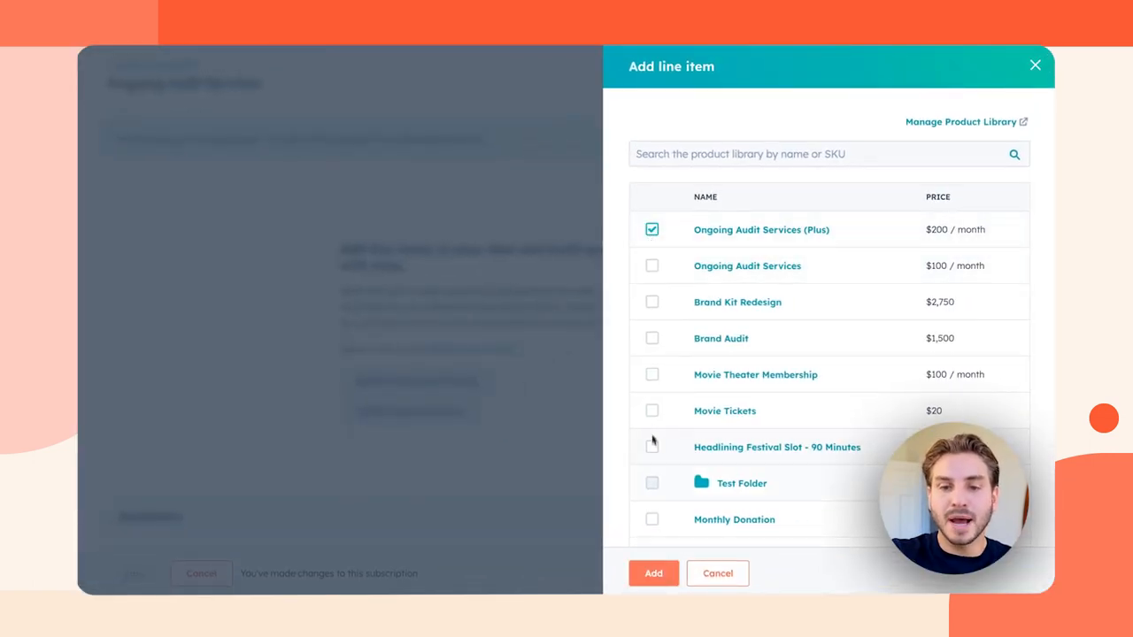
{"action": "left_click", "coordinate": [653, 573]}
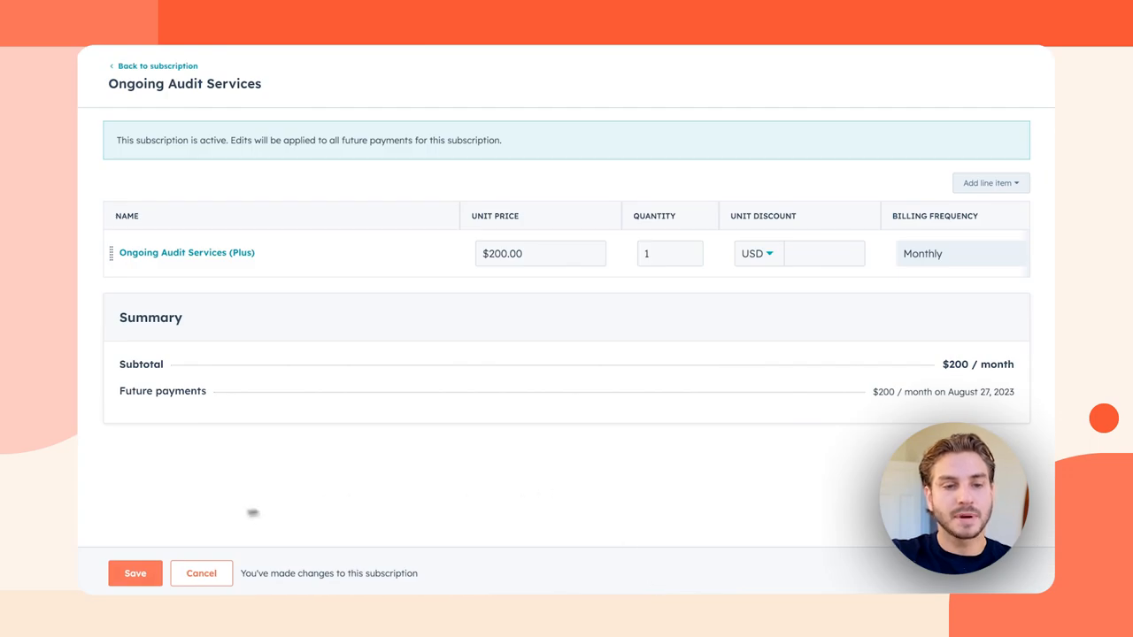
{"action": "left_click", "coordinate": [134, 573]}
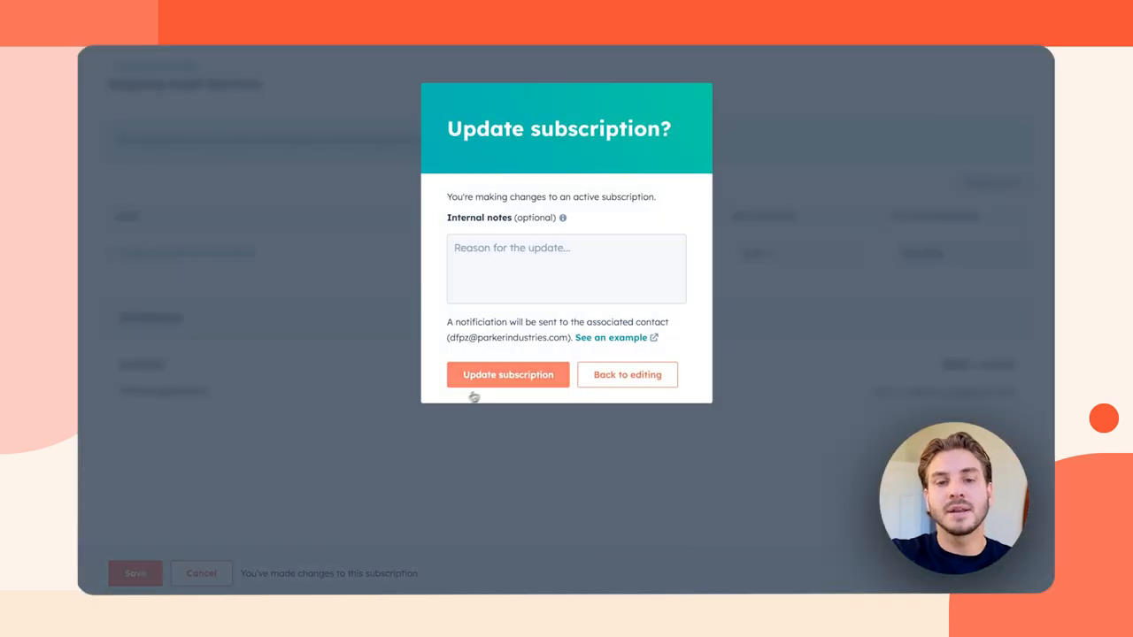
{"action": "left_click", "coordinate": [507, 375]}
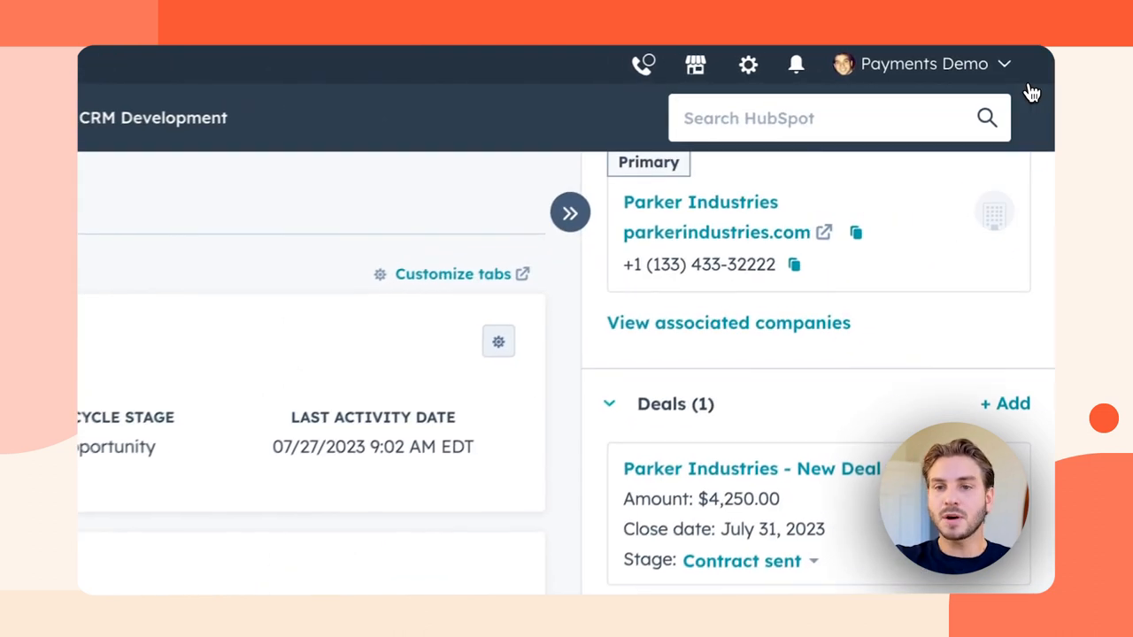
Step: Advance the Parker Industries quote past sender info, require the buyer contact's e-signature and publish it
{"action": "scroll", "scroll_direction": "down", "scroll_amount": 3}
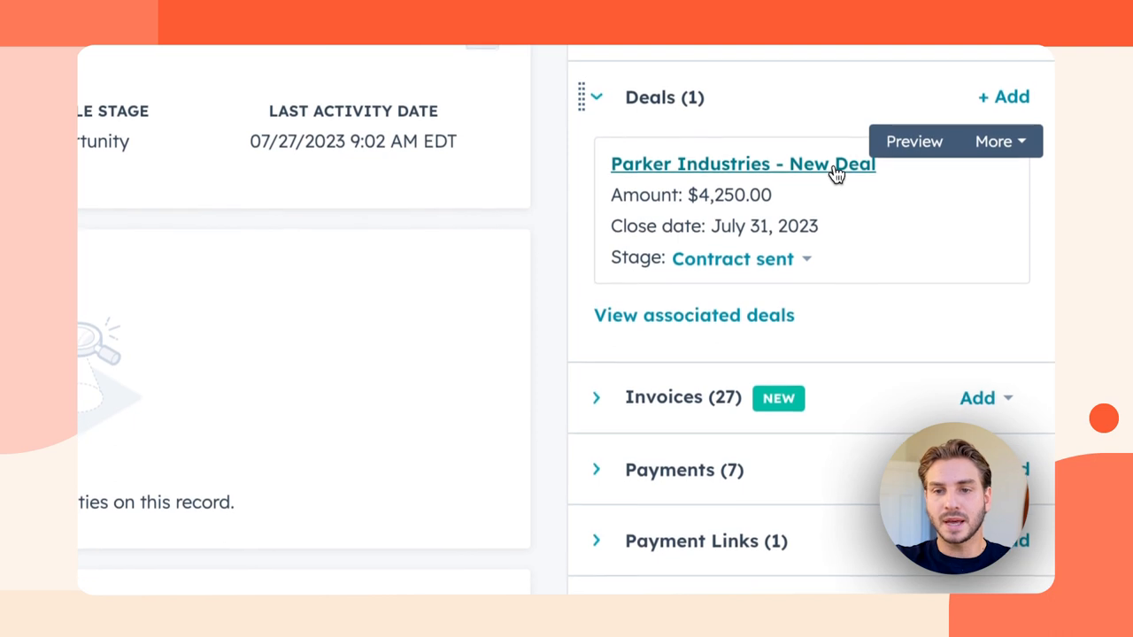
{"action": "scroll", "scroll_direction": "down", "scroll_amount": 3}
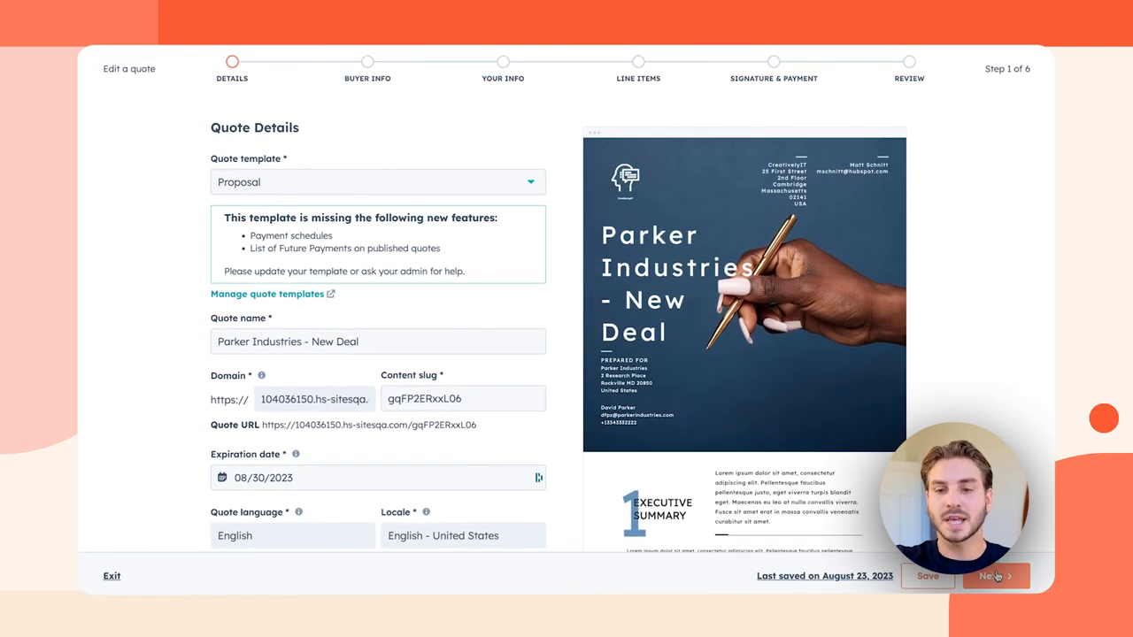
{"action": "left_click", "coordinate": [992, 577]}
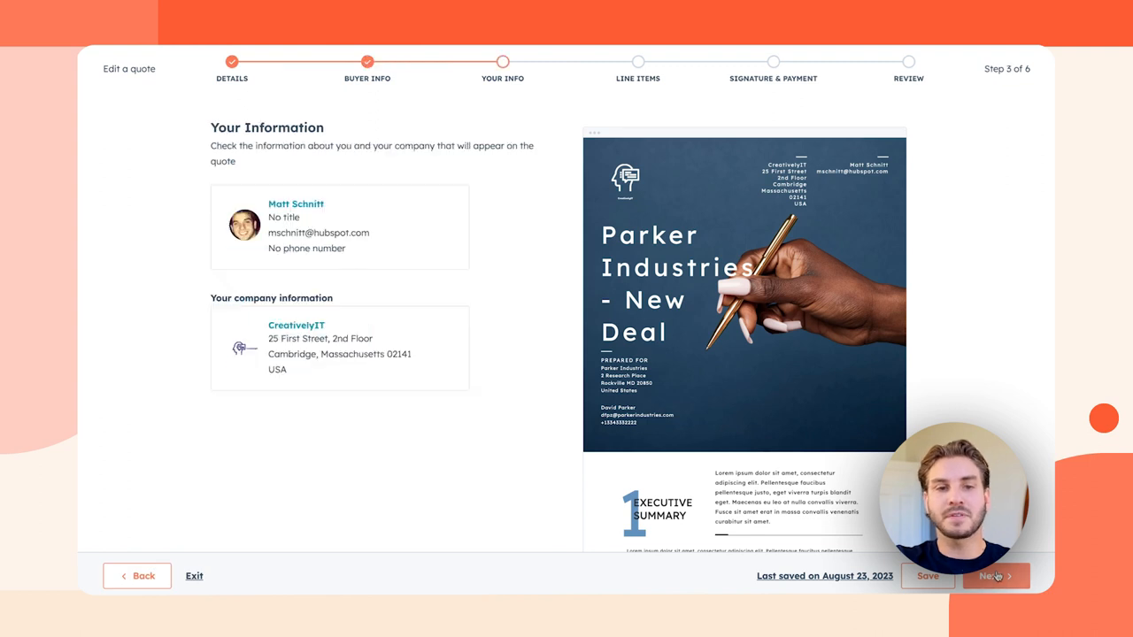
{"action": "left_click", "coordinate": [995, 575]}
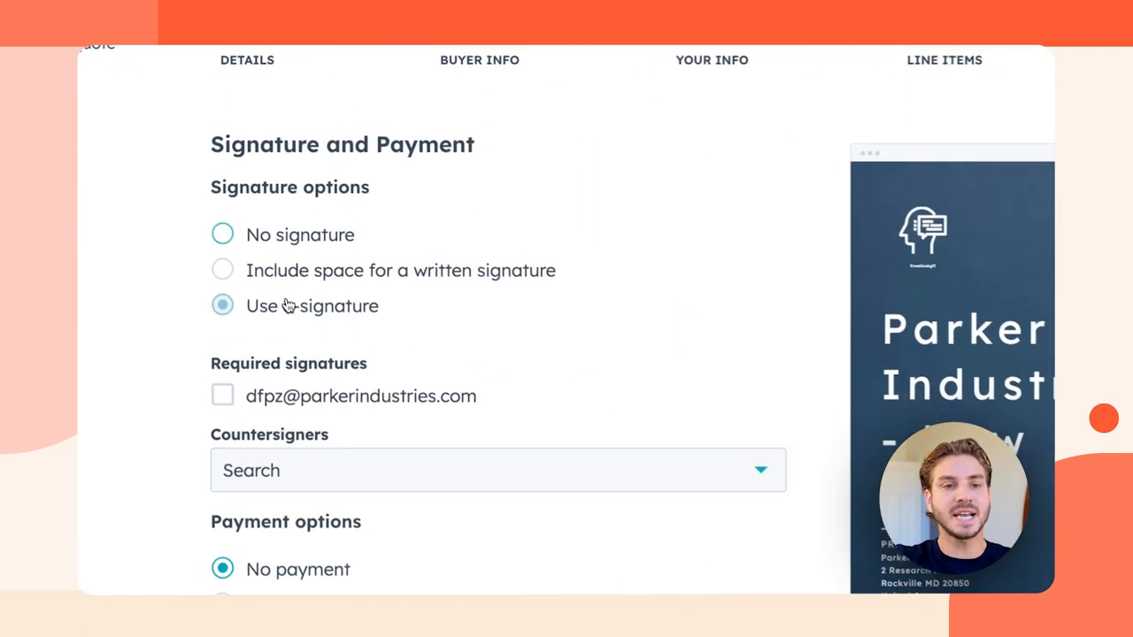
{"action": "left_click", "coordinate": [223, 396]}
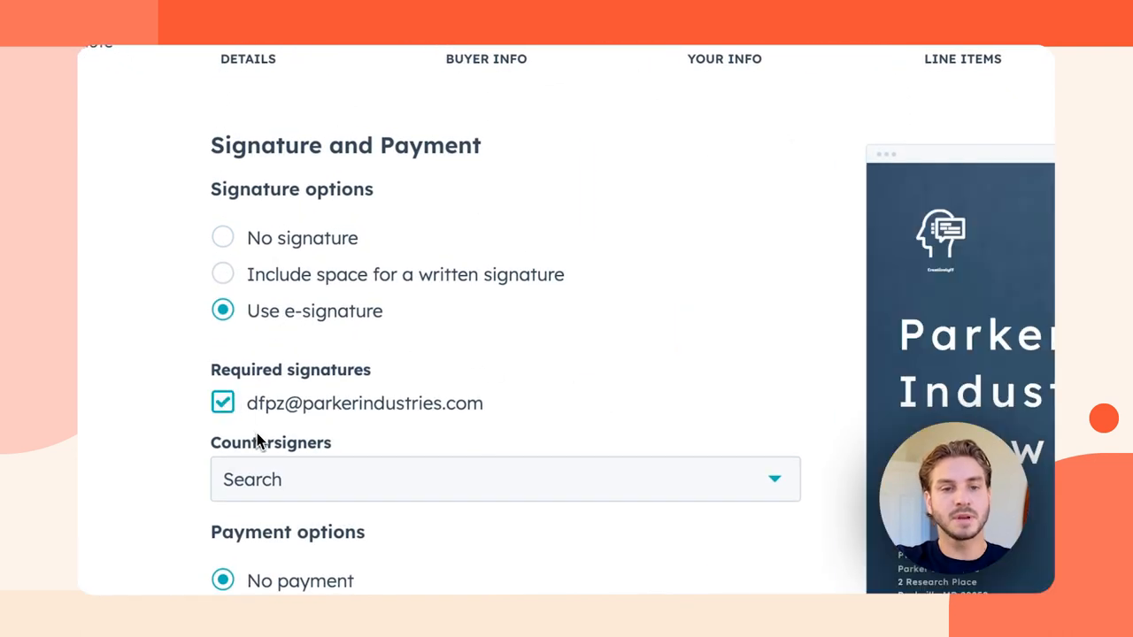
{"action": "scroll", "scroll_direction": "down", "scroll_amount": 3}
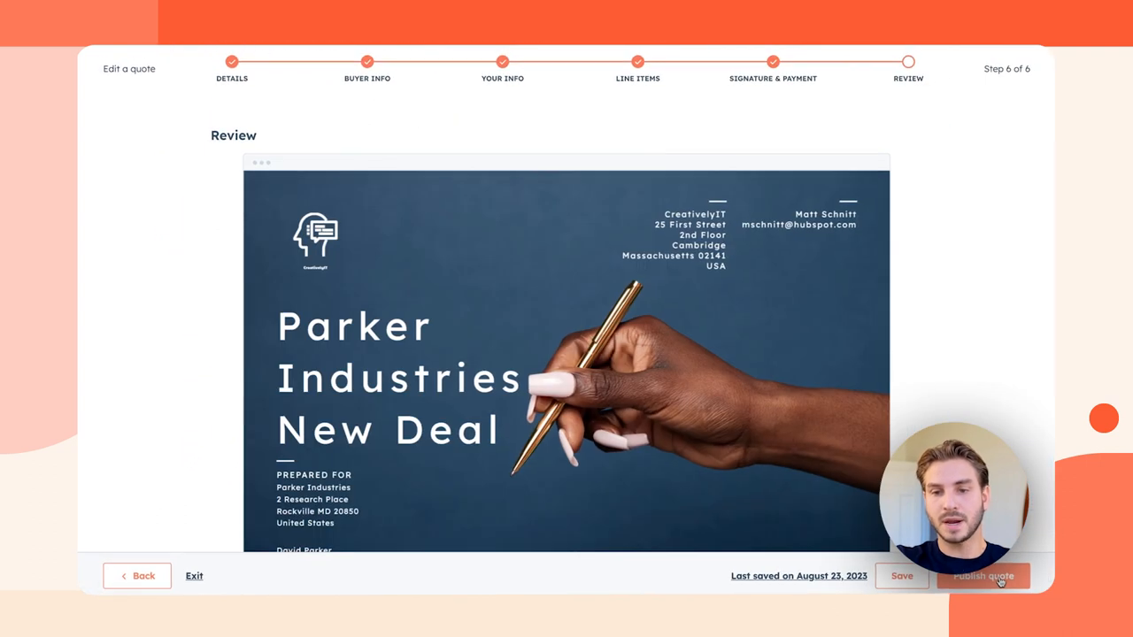
{"action": "left_click", "coordinate": [982, 577]}
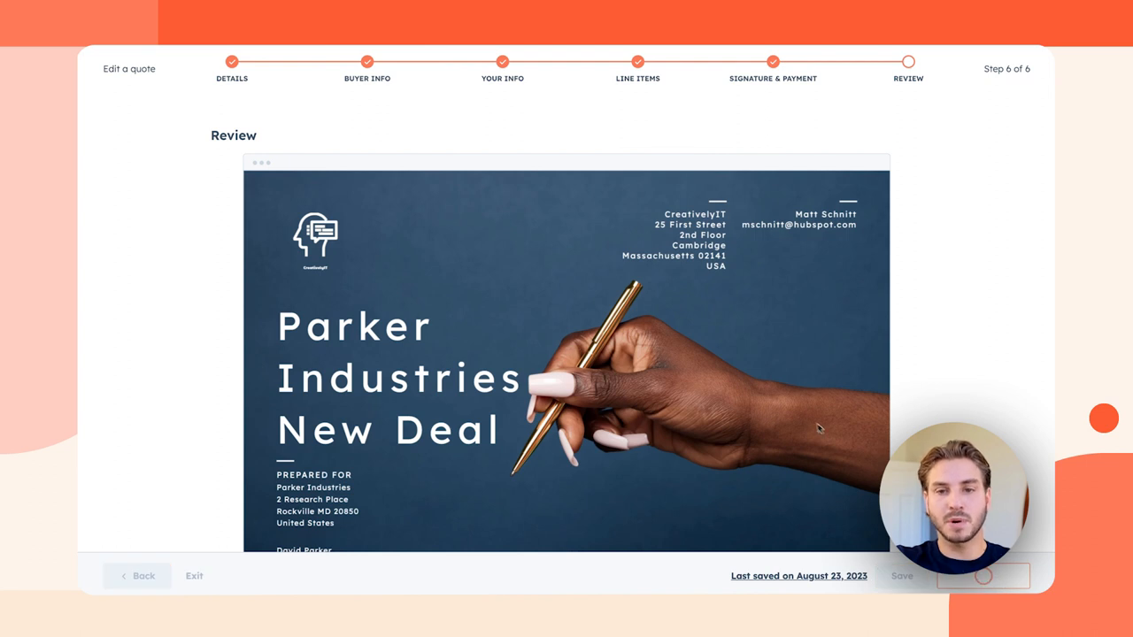
Step: View the published Parker Industries quote's shared web page and look through its content
{"action": "left_click", "coordinate": [901, 577]}
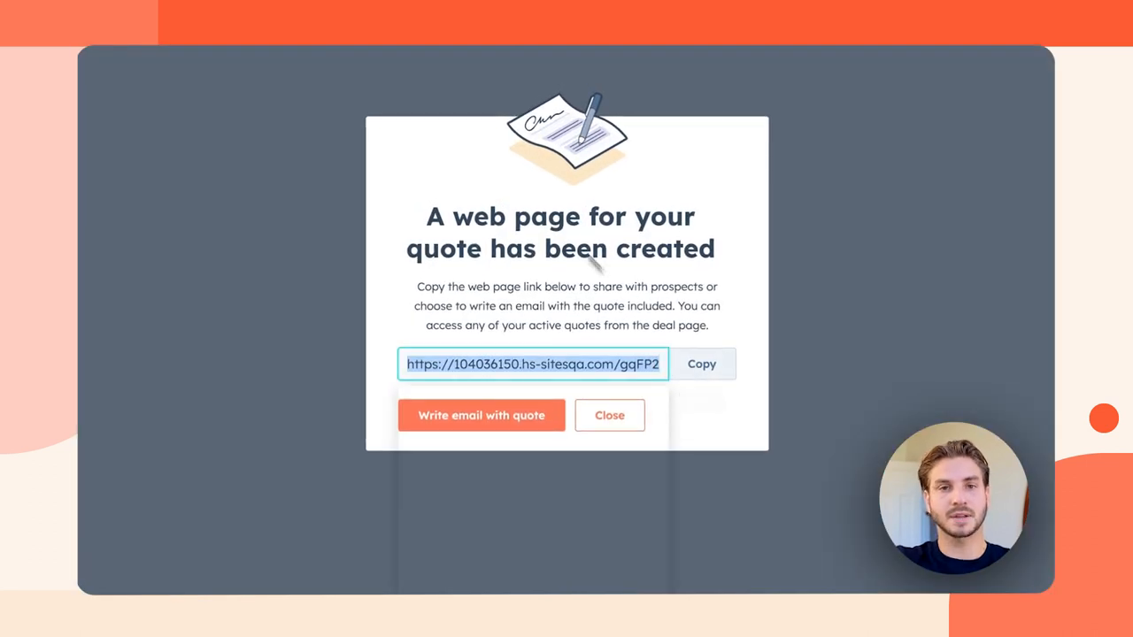
{"action": "left_click", "coordinate": [531, 364]}
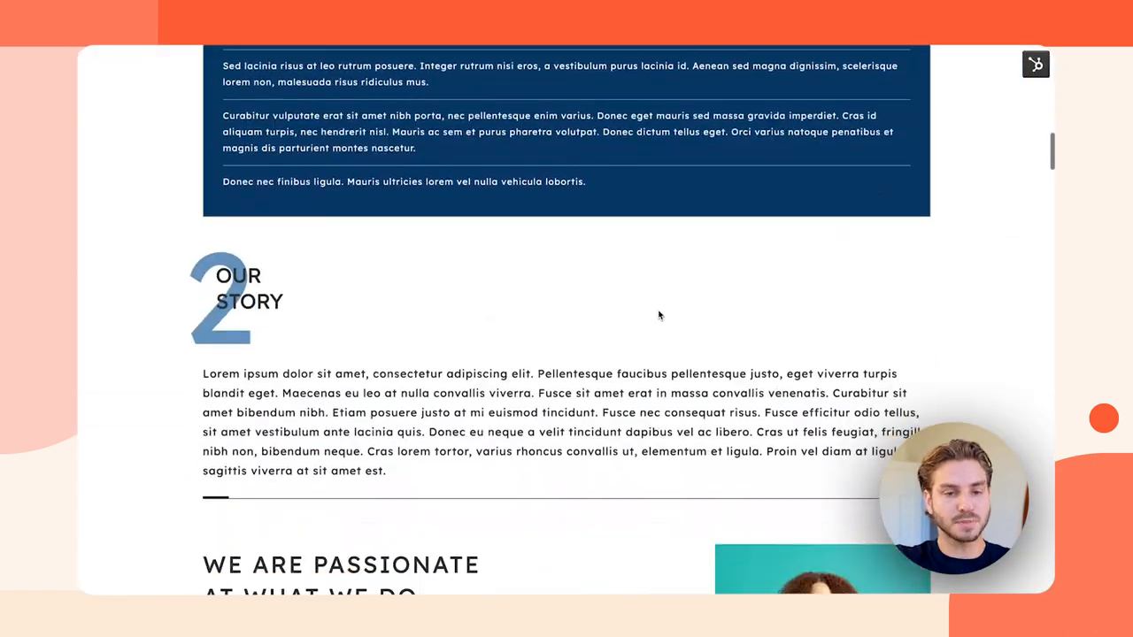
{"action": "scroll", "scroll_direction": "down", "scroll_amount": 3}
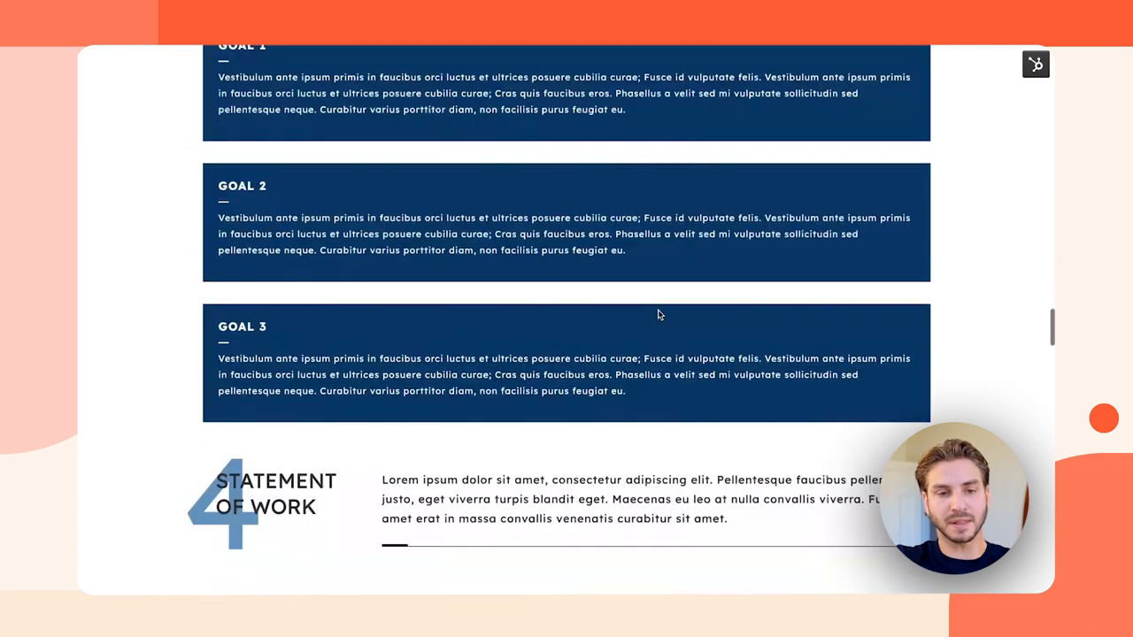
{"action": "scroll", "scroll_direction": "down", "scroll_amount": 3}
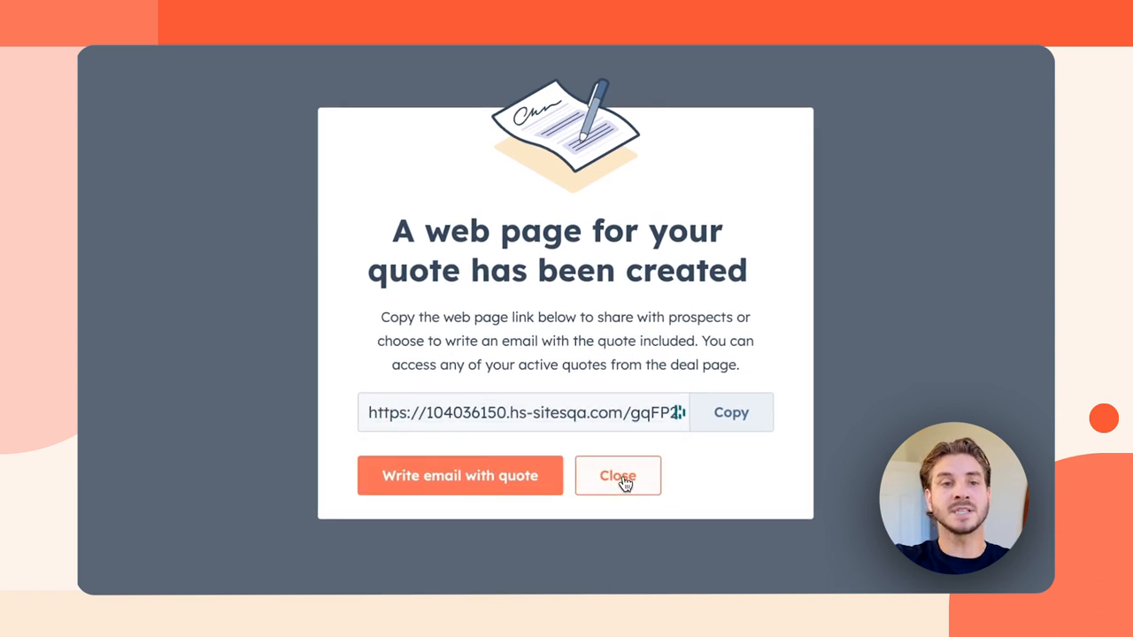
Step: Dismiss the link confirmation and convert the pending Parker Industries quote into a draft invoice from the Quotes card
{"action": "left_click", "coordinate": [616, 474]}
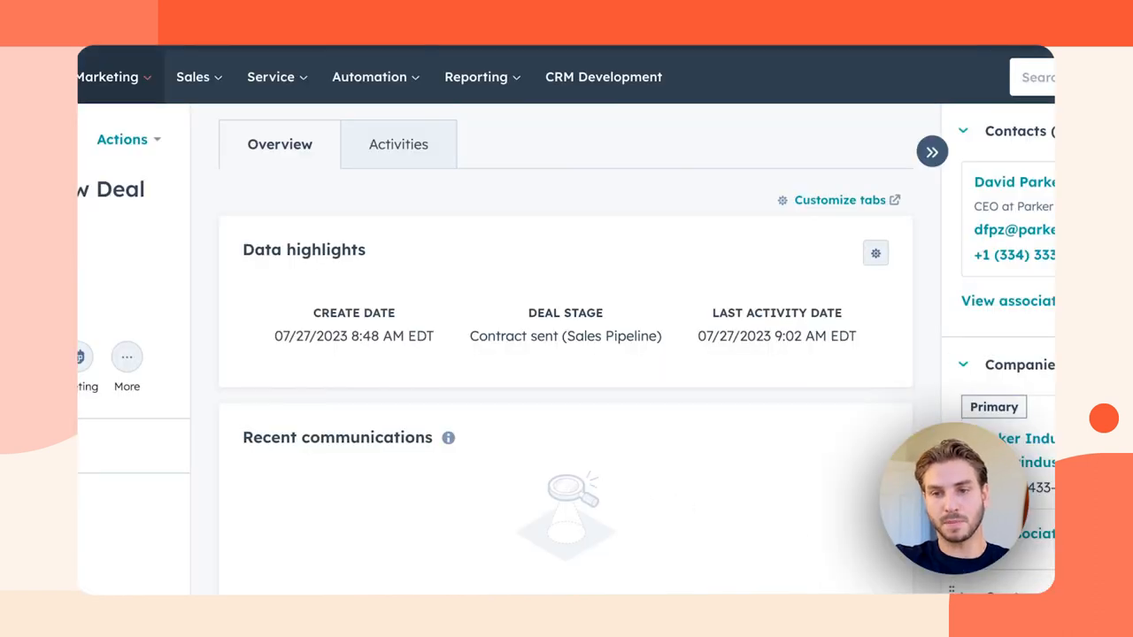
{"action": "scroll", "scroll_direction": "down", "scroll_amount": 3}
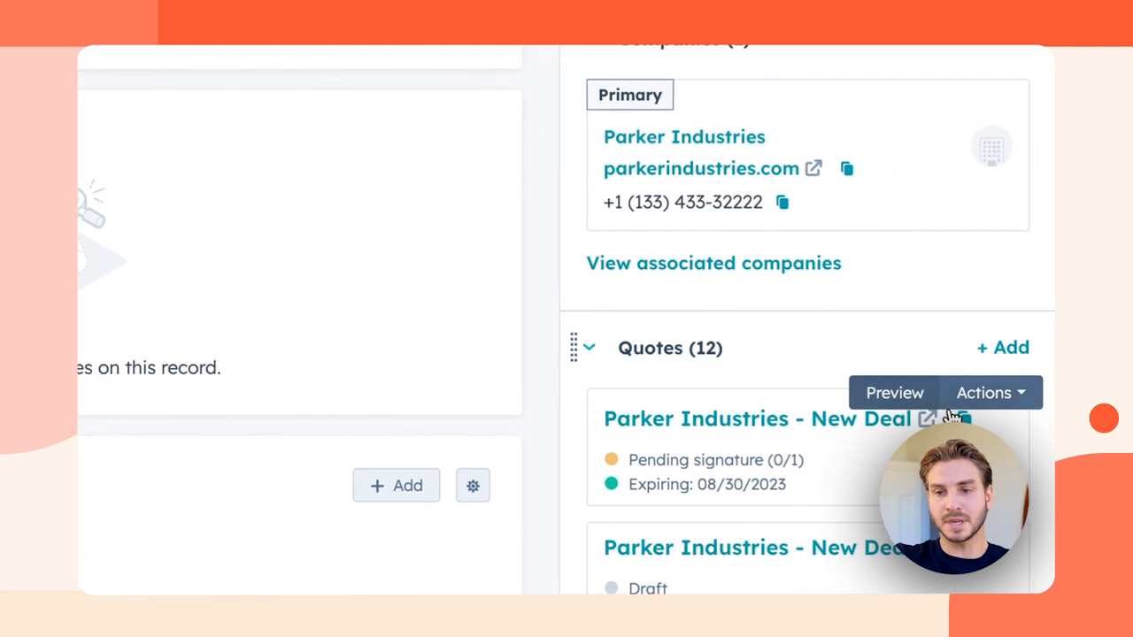
{"action": "left_click", "coordinate": [988, 393]}
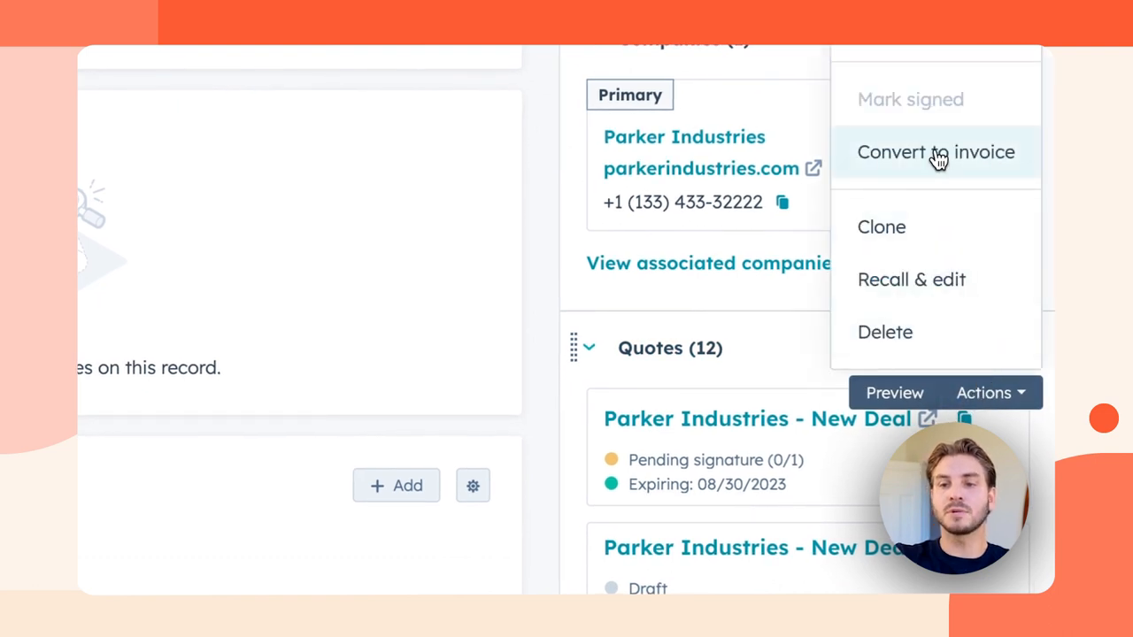
{"action": "left_click", "coordinate": [935, 152]}
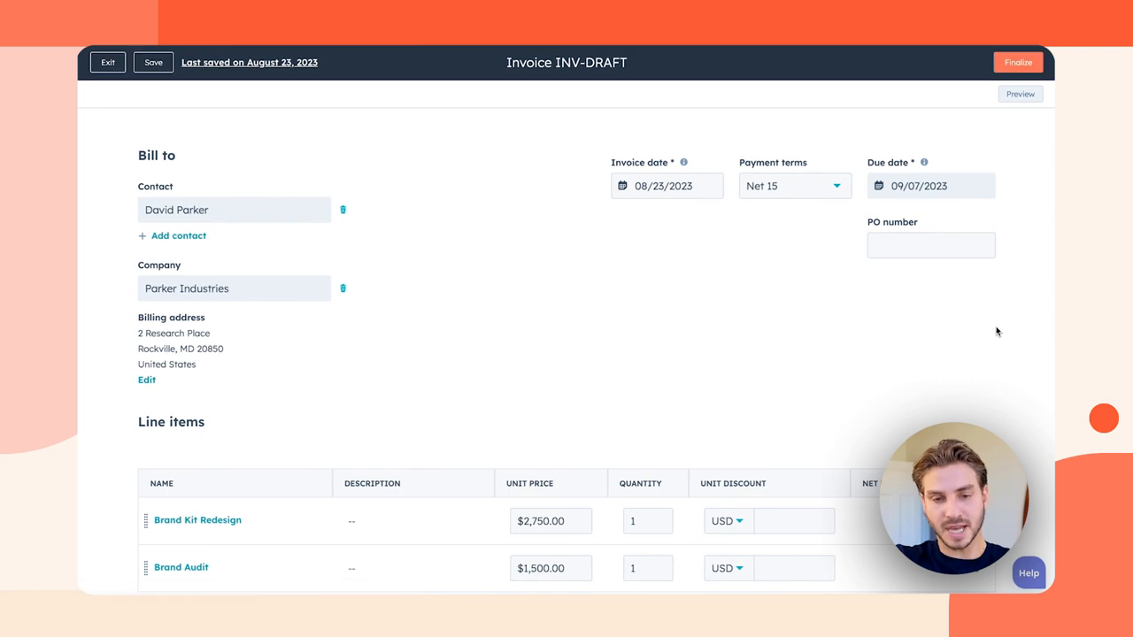
{"action": "scroll", "scroll_direction": "down", "scroll_amount": 3}
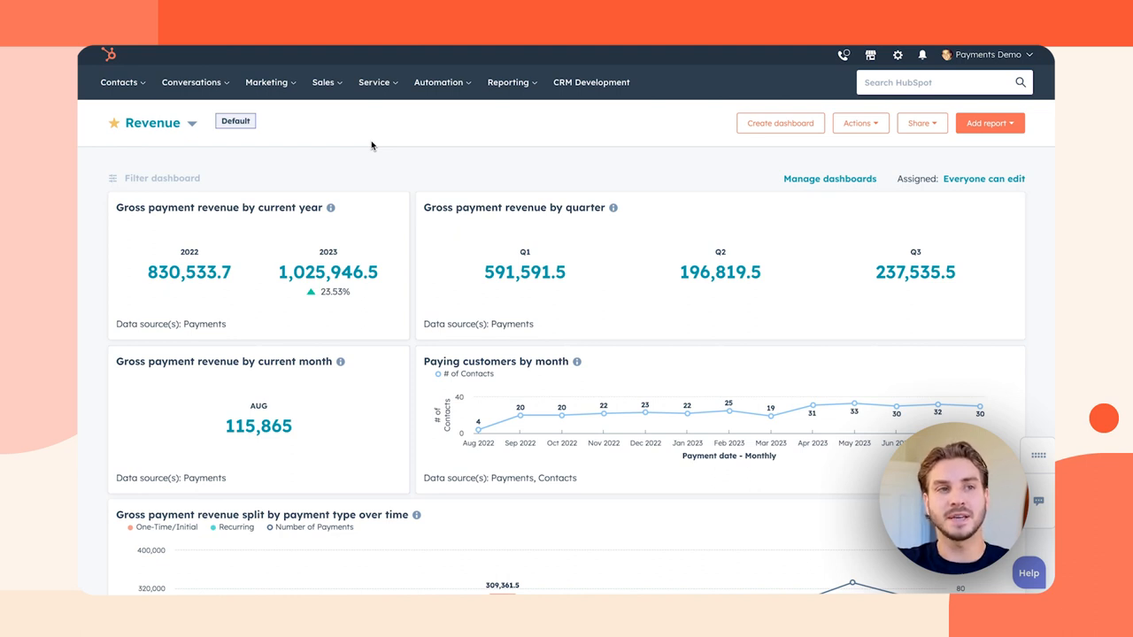
Step: Review the Revenue dashboard reports and drill into parker industries overdue receivables for 8/7/2023
{"action": "scroll", "scroll_direction": "down", "scroll_amount": 3}
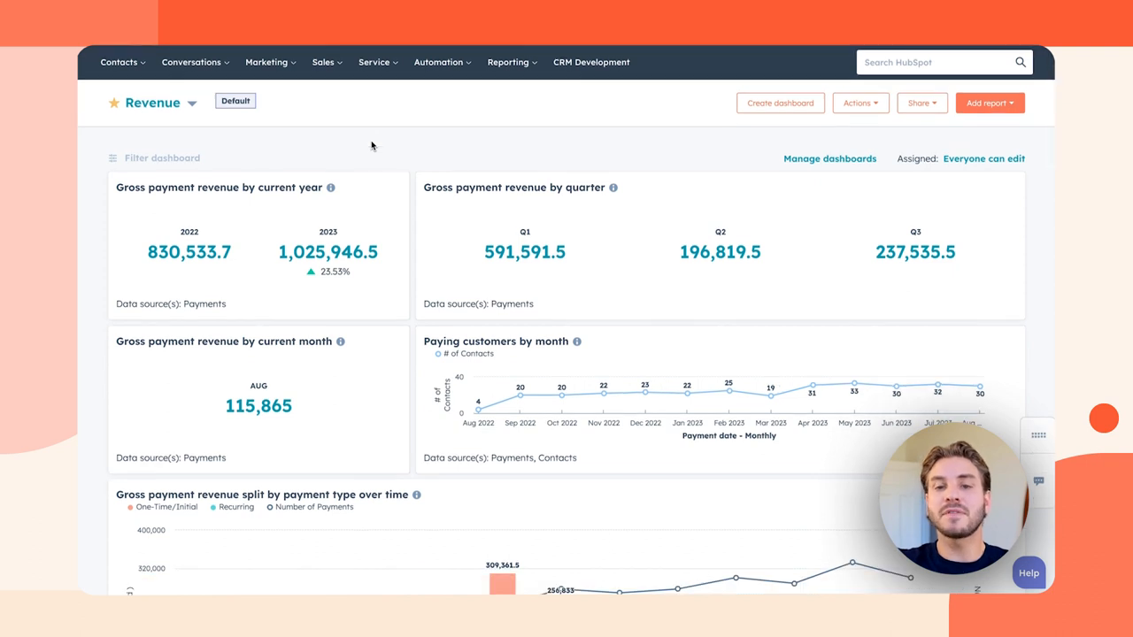
{"action": "scroll", "scroll_direction": "down", "scroll_amount": 3}
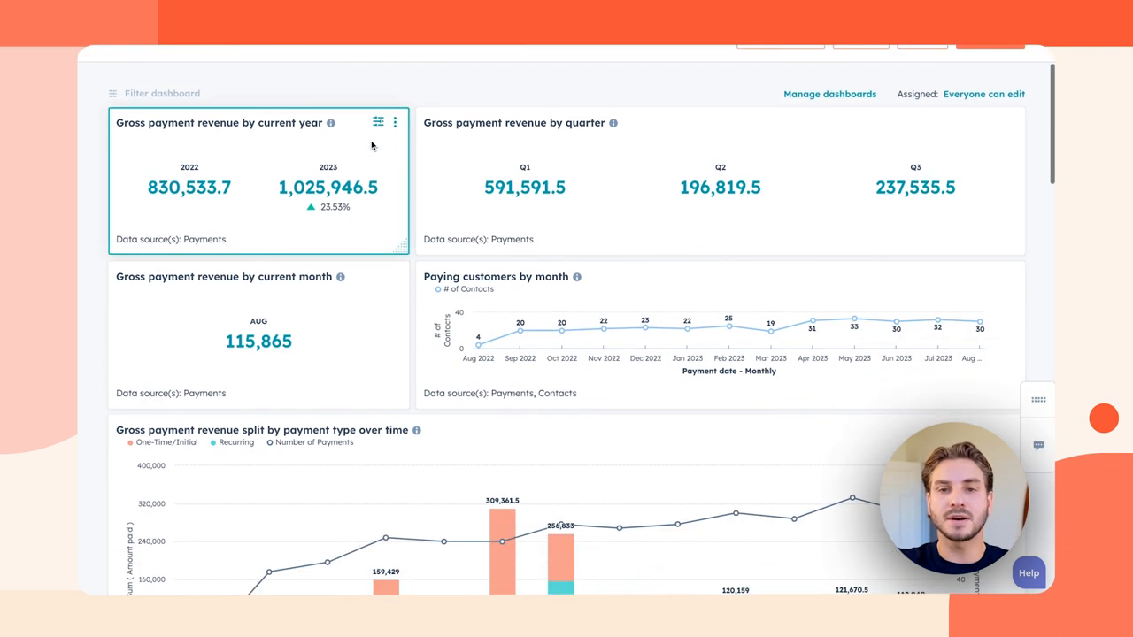
{"action": "mouse_move", "coordinate": [428, 96]}
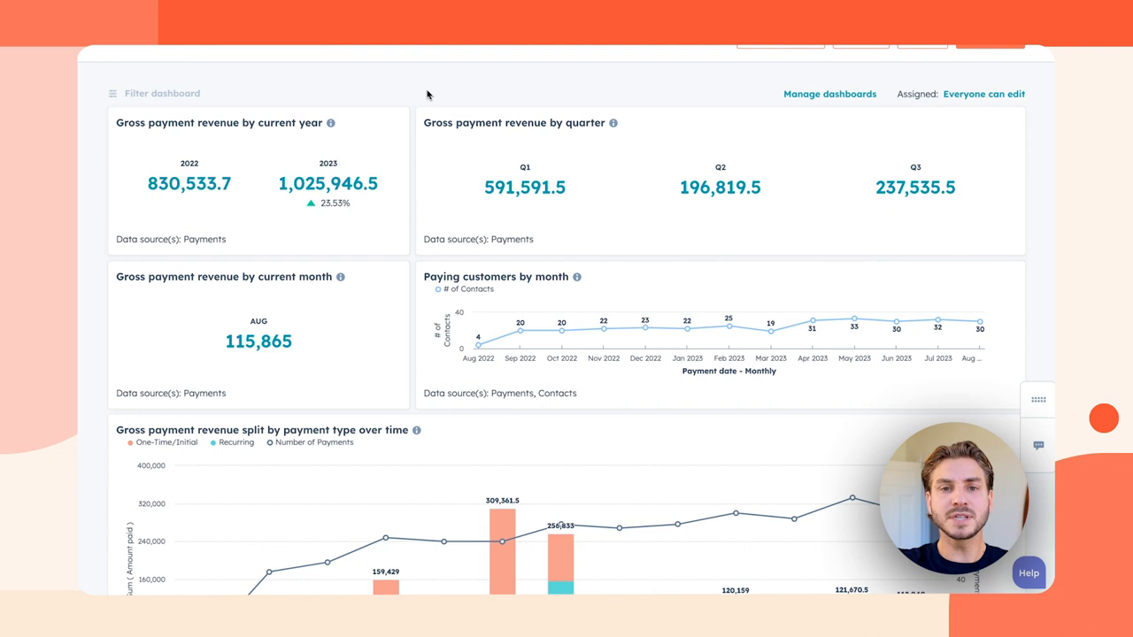
{"action": "scroll", "scroll_direction": "down", "scroll_amount": 3}
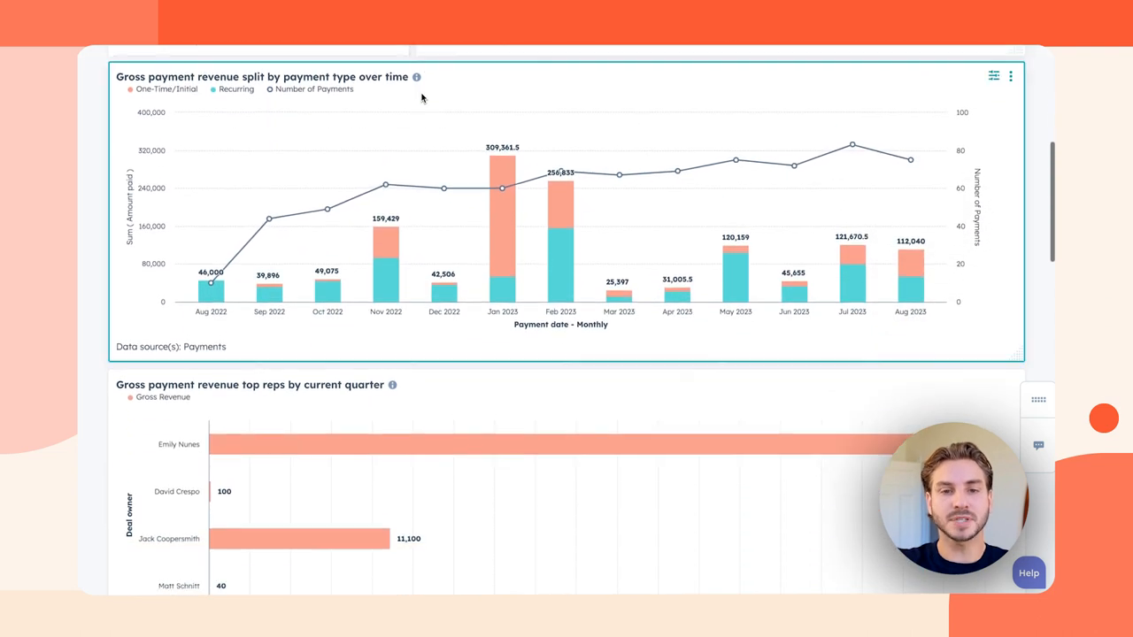
{"action": "scroll", "scroll_direction": "down", "scroll_amount": 3}
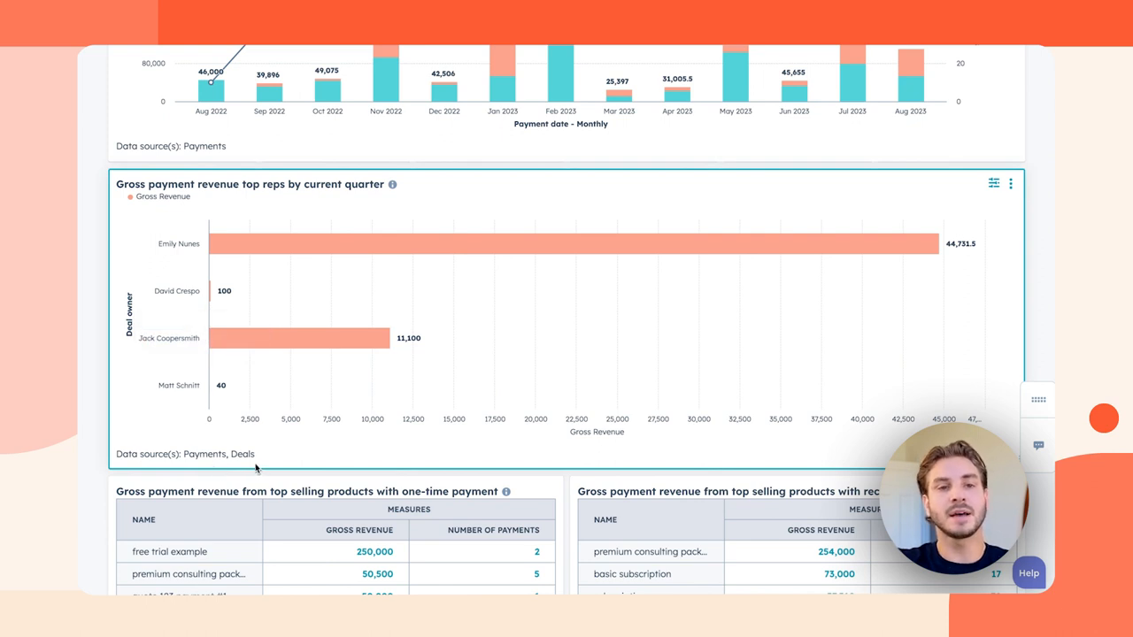
{"action": "mouse_move", "coordinate": [193, 435]}
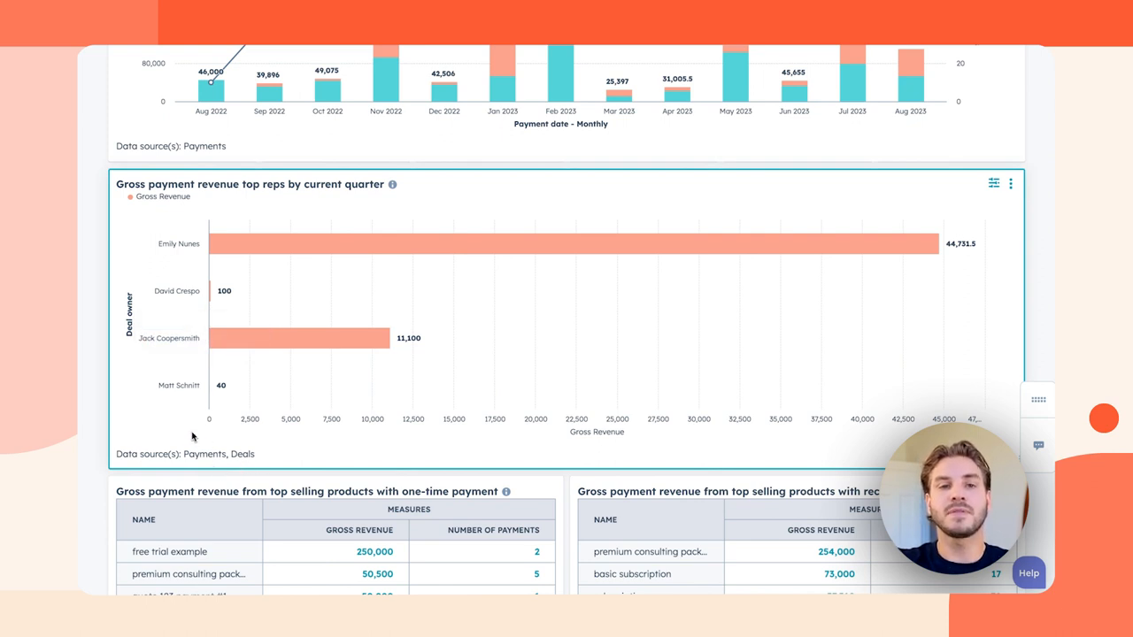
{"action": "scroll", "scroll_direction": "down", "scroll_amount": 3}
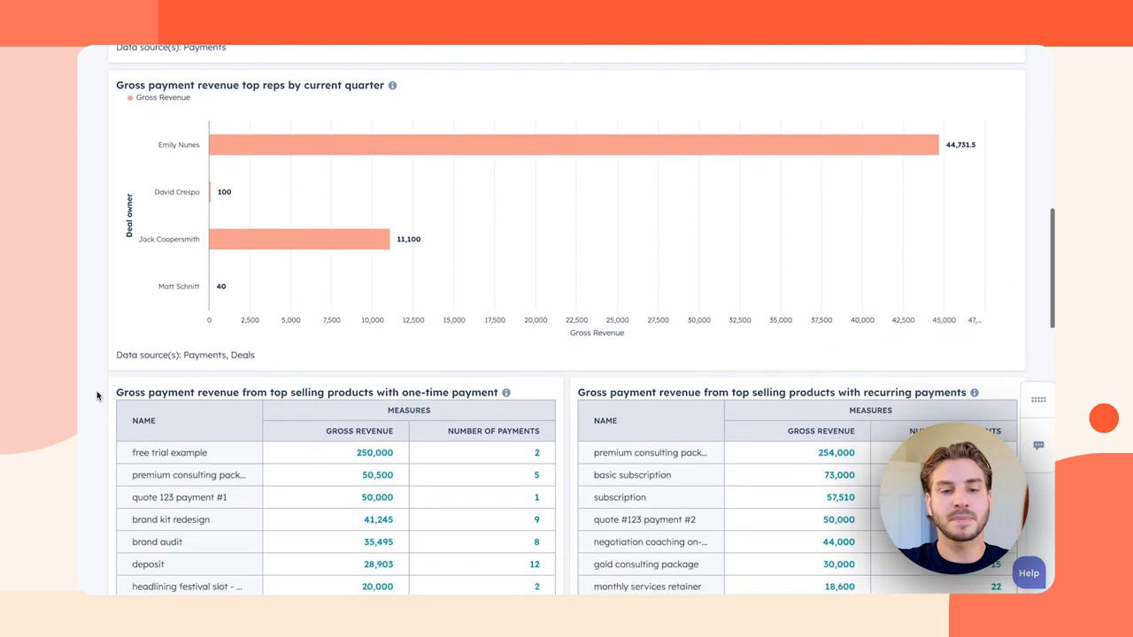
{"action": "scroll", "scroll_direction": "down", "scroll_amount": 3}
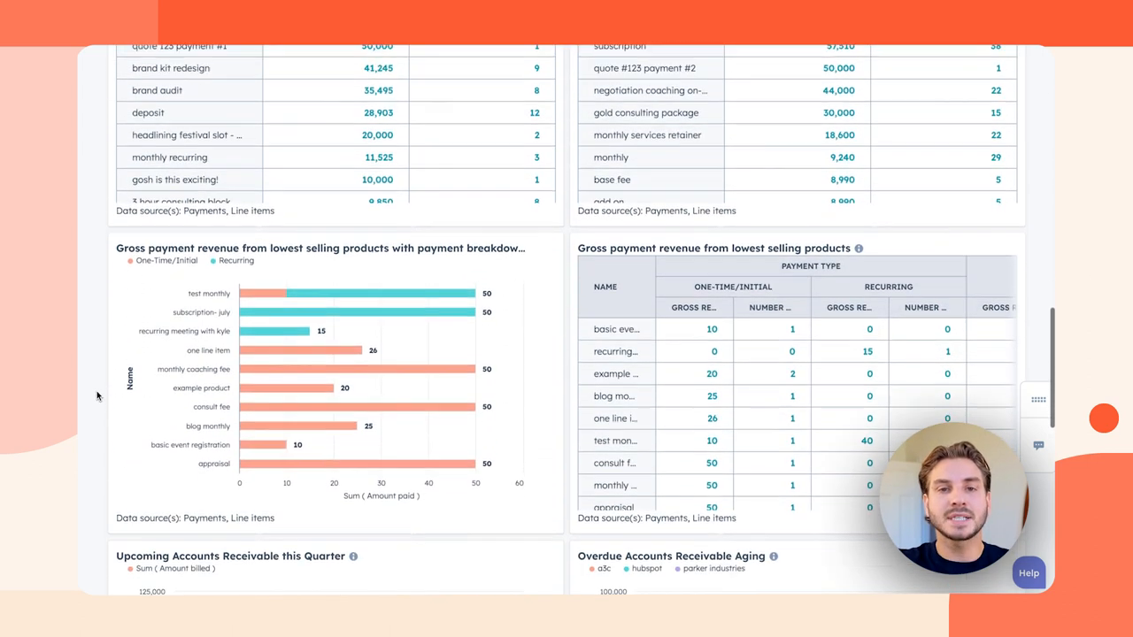
{"action": "scroll", "scroll_direction": "down", "scroll_amount": 3}
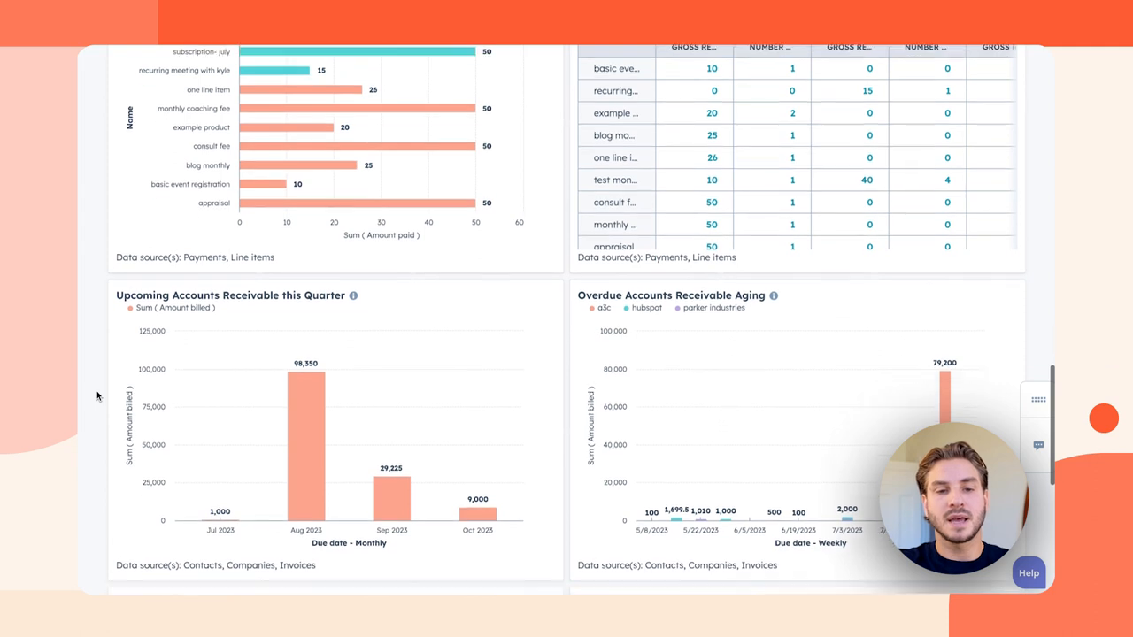
{"action": "scroll", "scroll_direction": "down", "scroll_amount": 3}
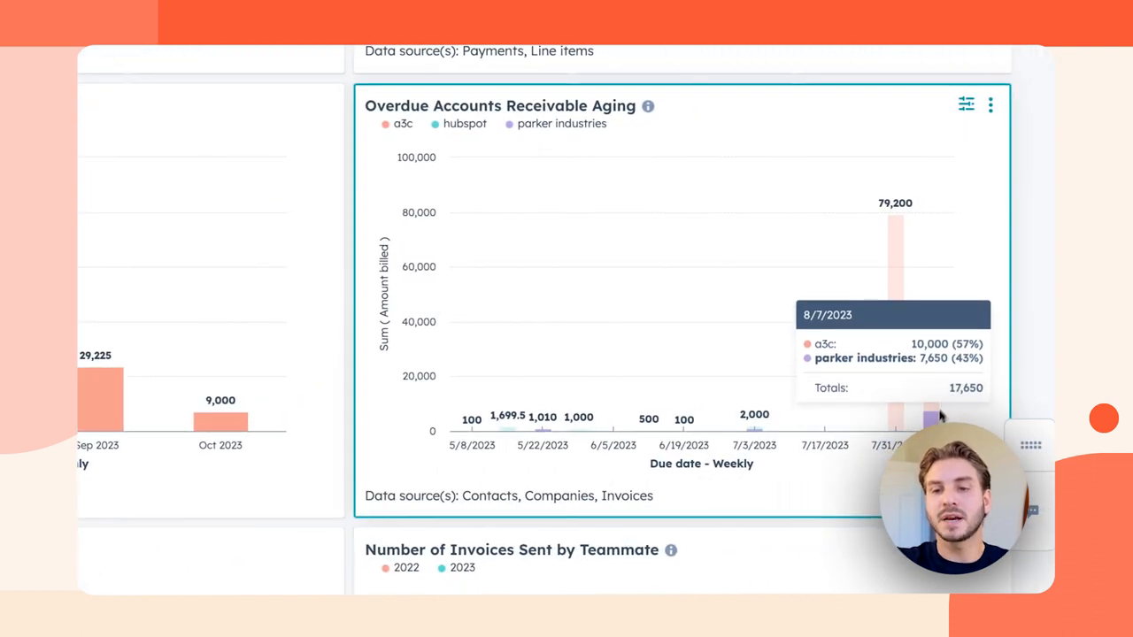
{"action": "left_click", "coordinate": [895, 398]}
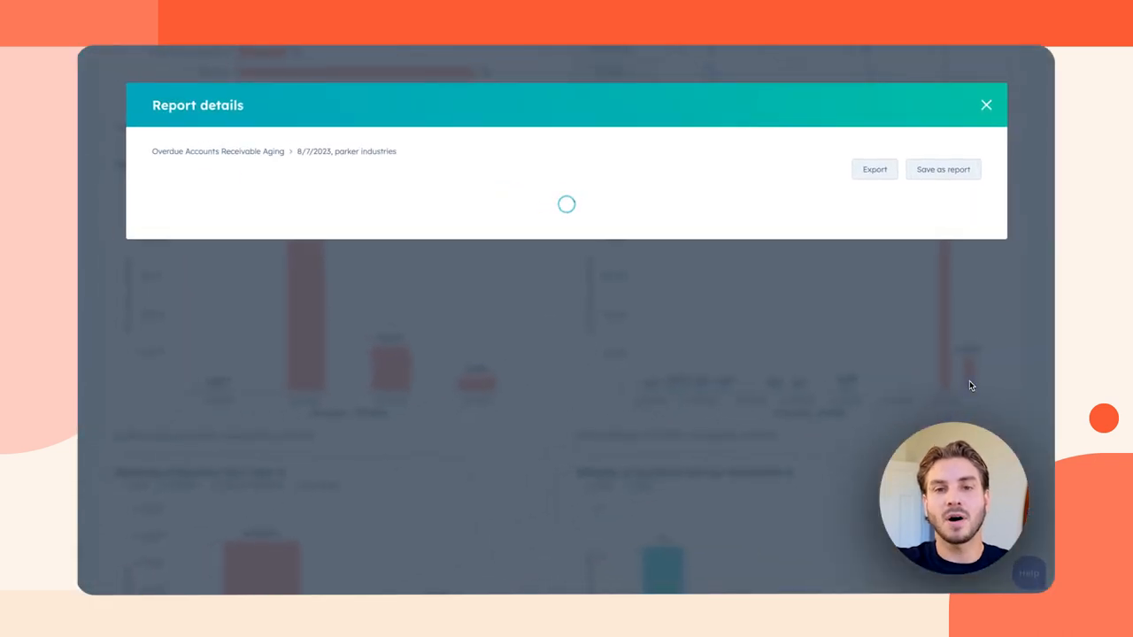